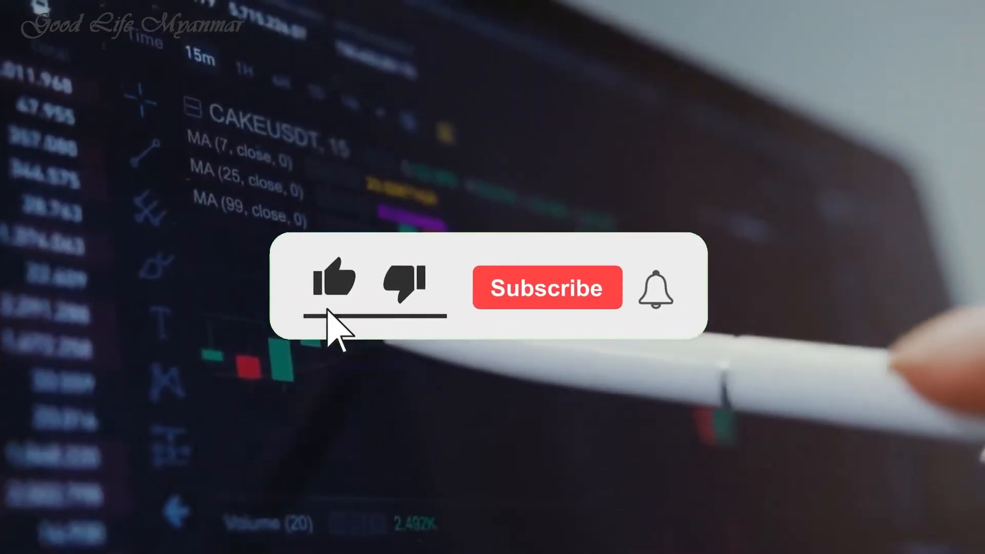
- Go to the eToro website and start investing to reach the blank sign-up form
click(546, 288)
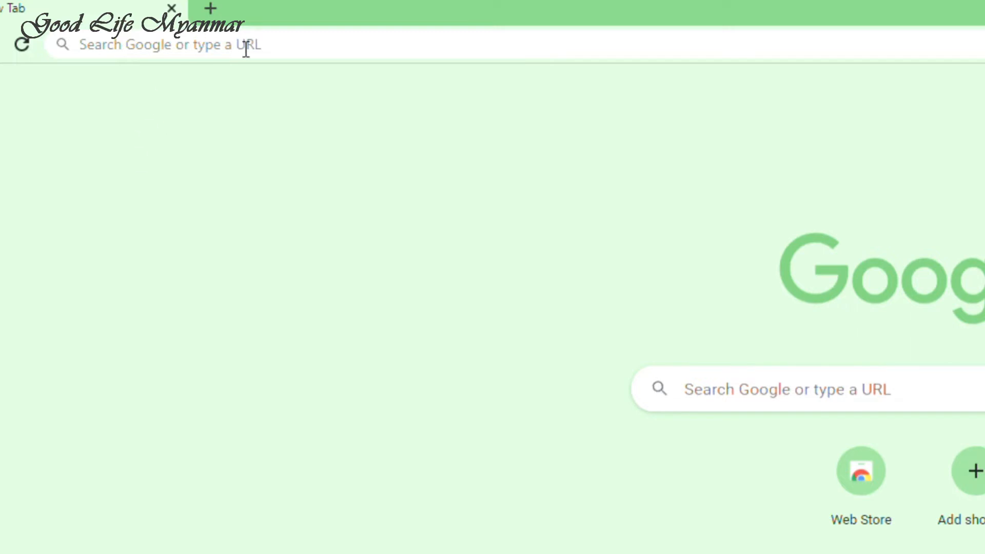
text(etoro.com)
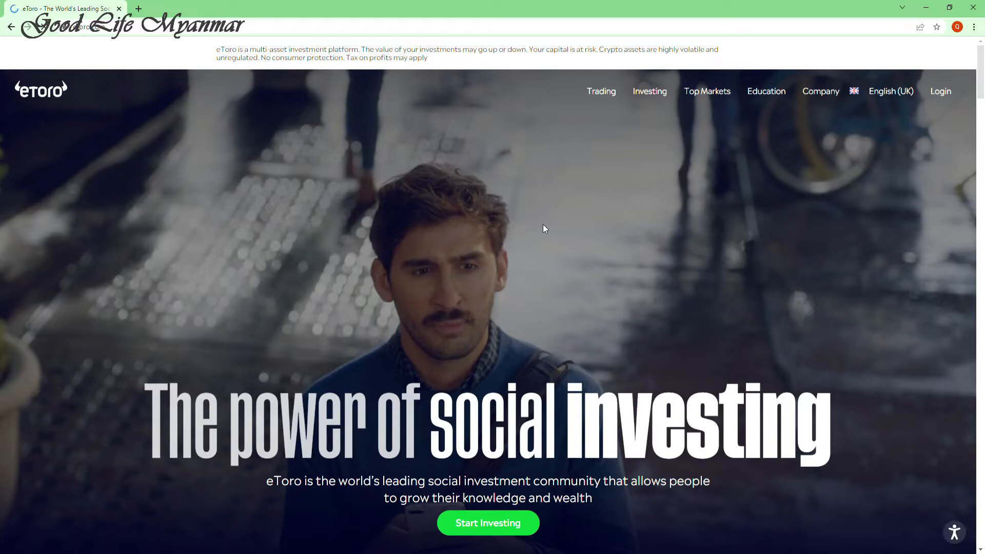
mouse_move(448, 278)
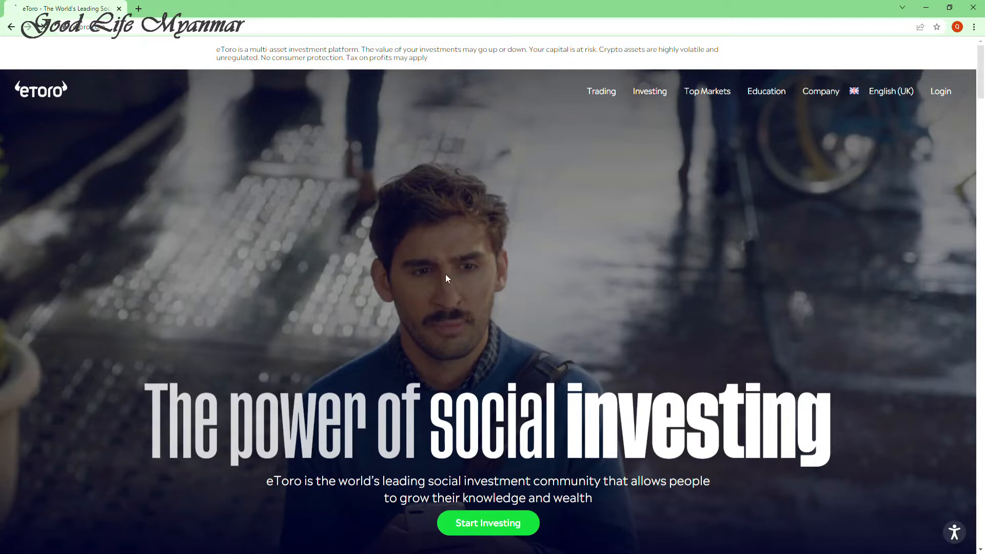
scroll(down, 3)
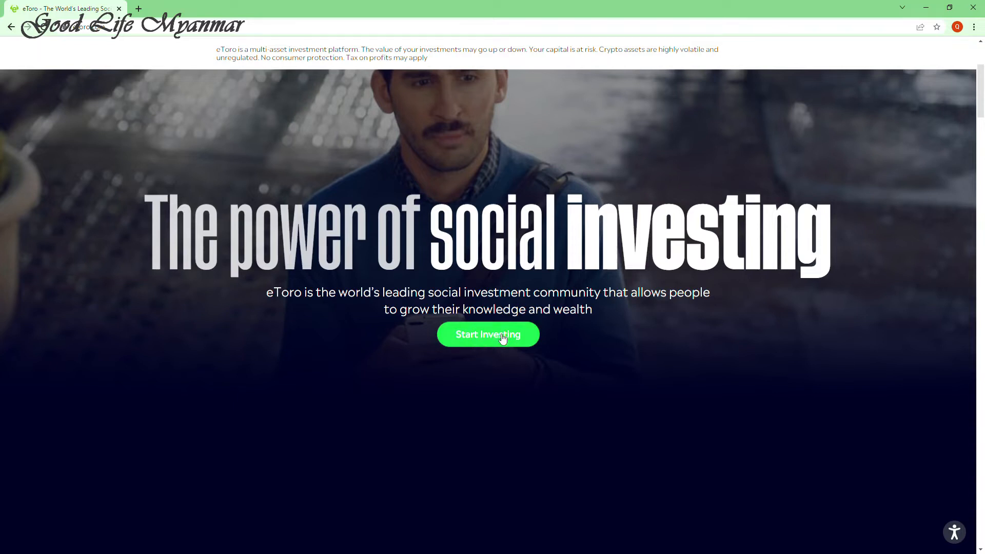
click(488, 335)
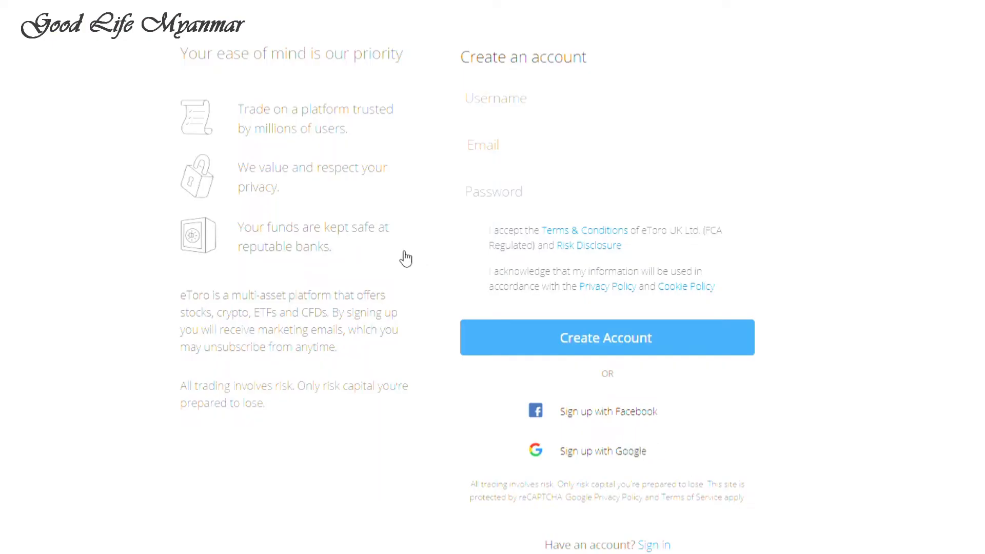
mouse_move(486, 259)
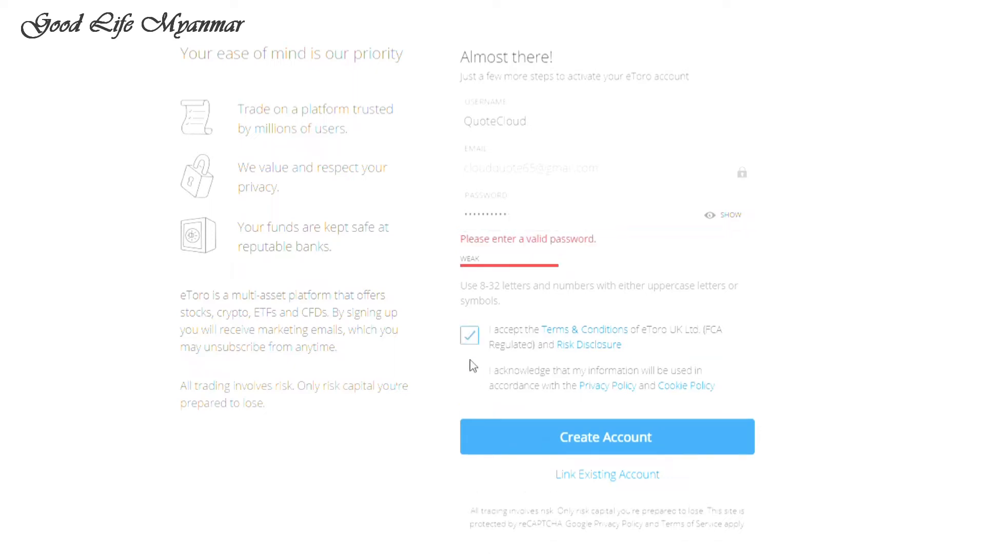
- Accept the privacy acknowledgment and submit the new account registration
click(470, 375)
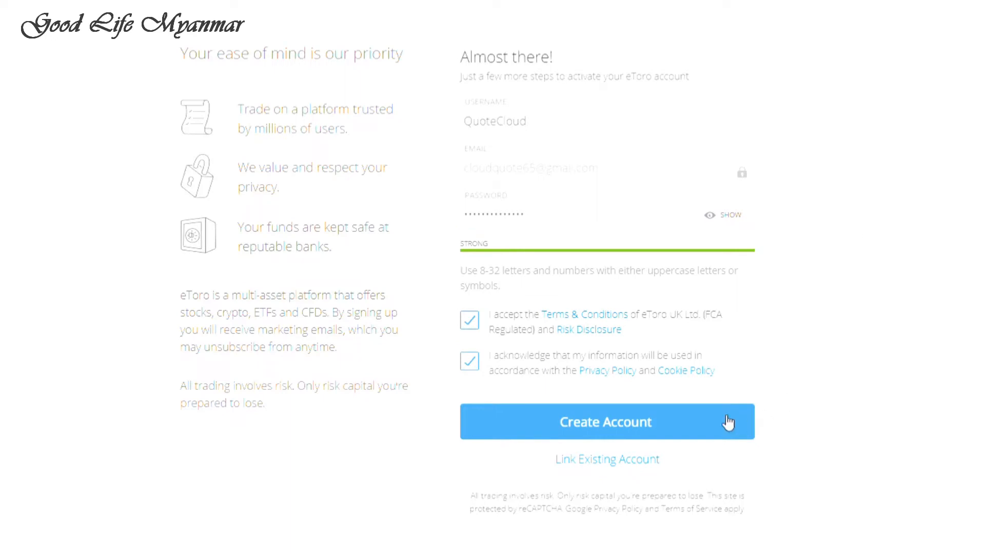
click(606, 422)
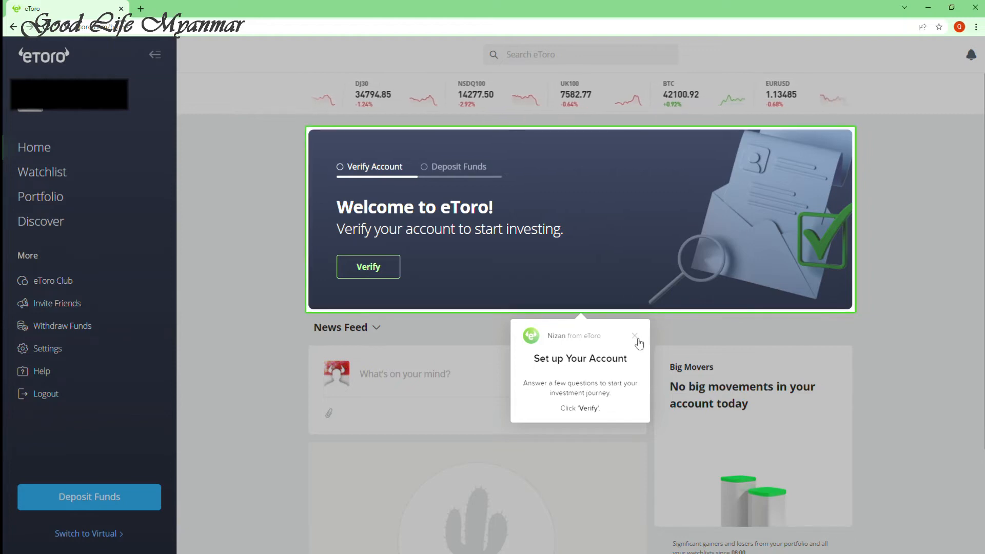
- Dismiss the setup tip and confirm switching to the $100,000 virtual portfolio
click(635, 334)
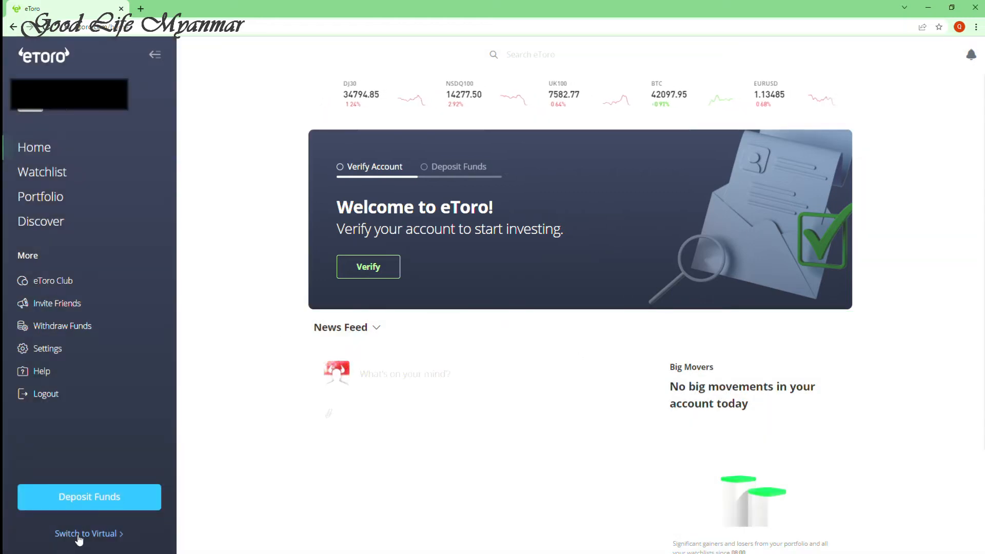
click(86, 534)
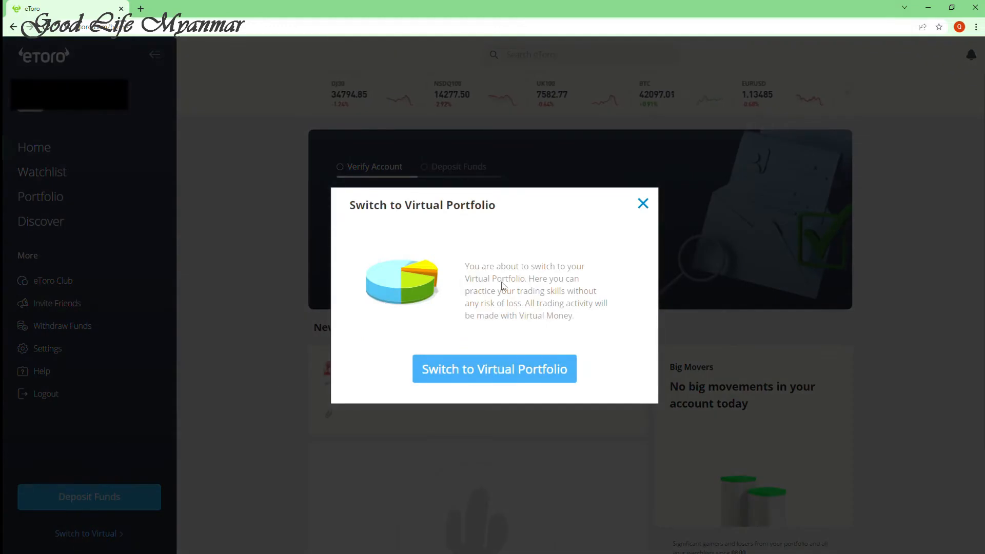
click(643, 203)
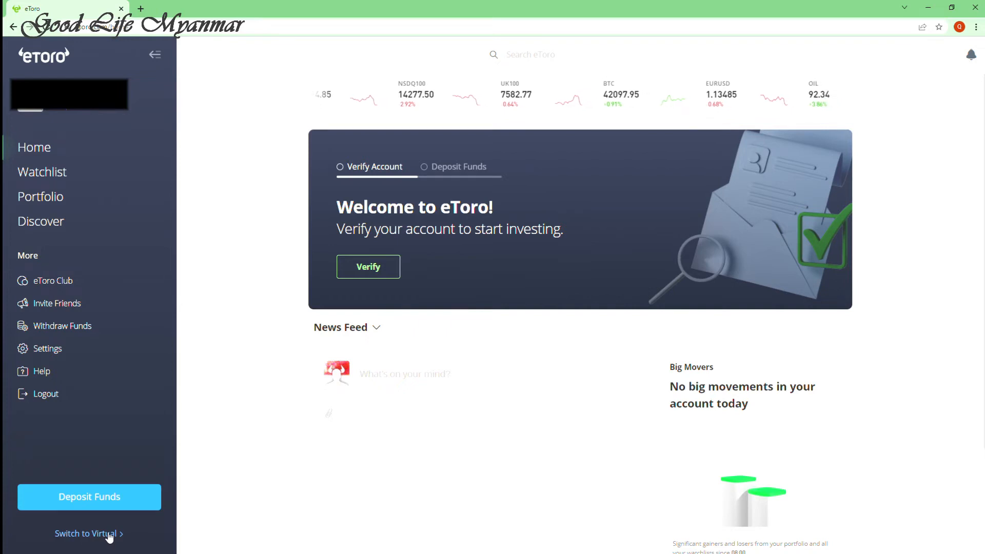
click(87, 534)
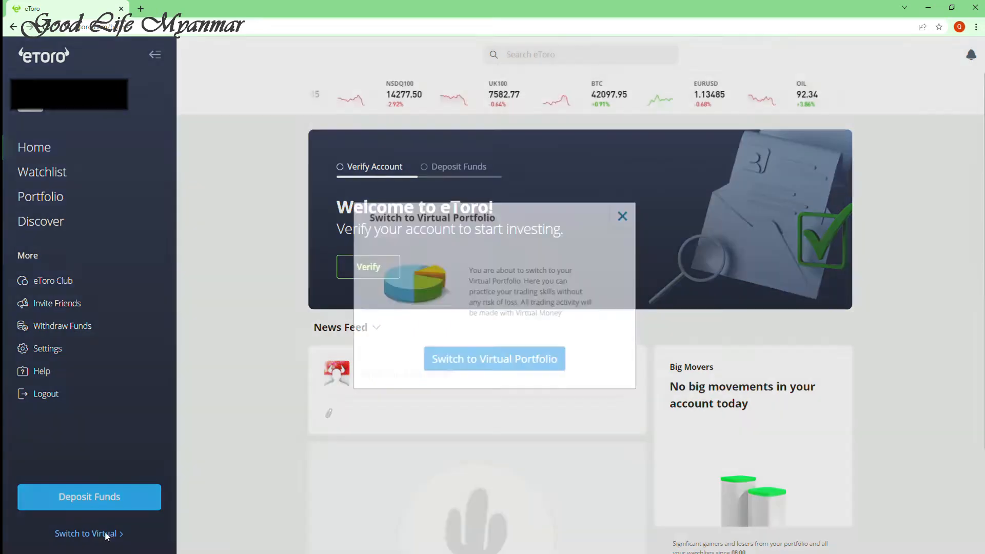
click(87, 534)
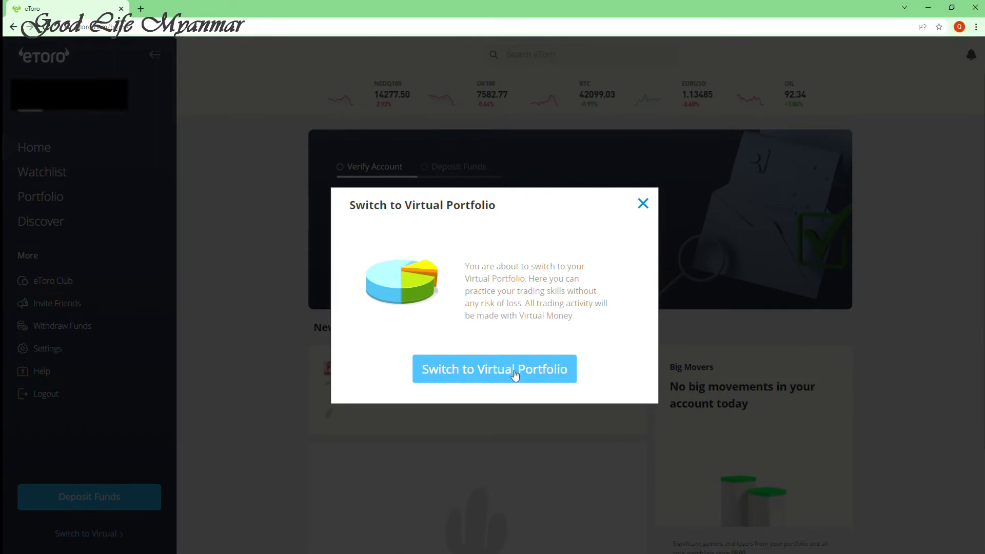
mouse_move(541, 374)
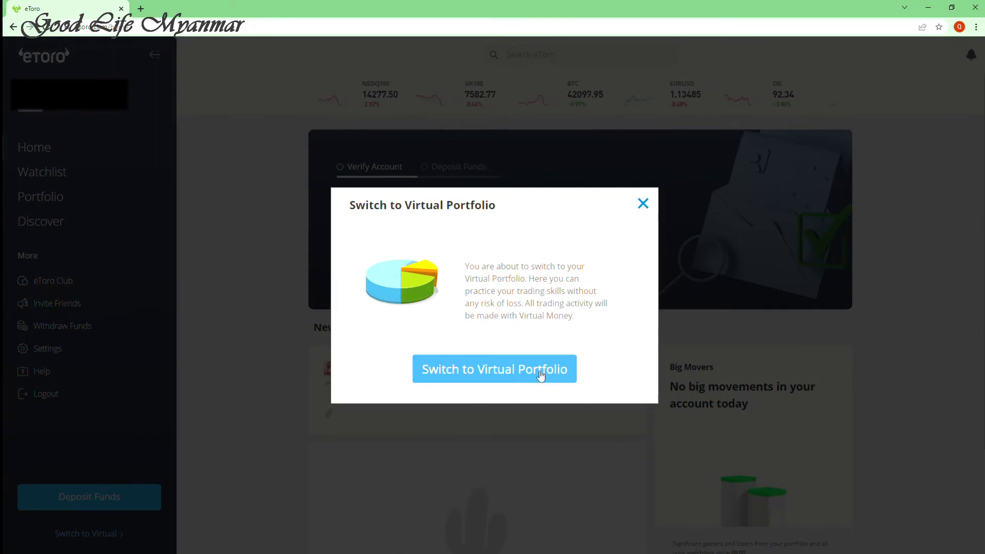
click(494, 369)
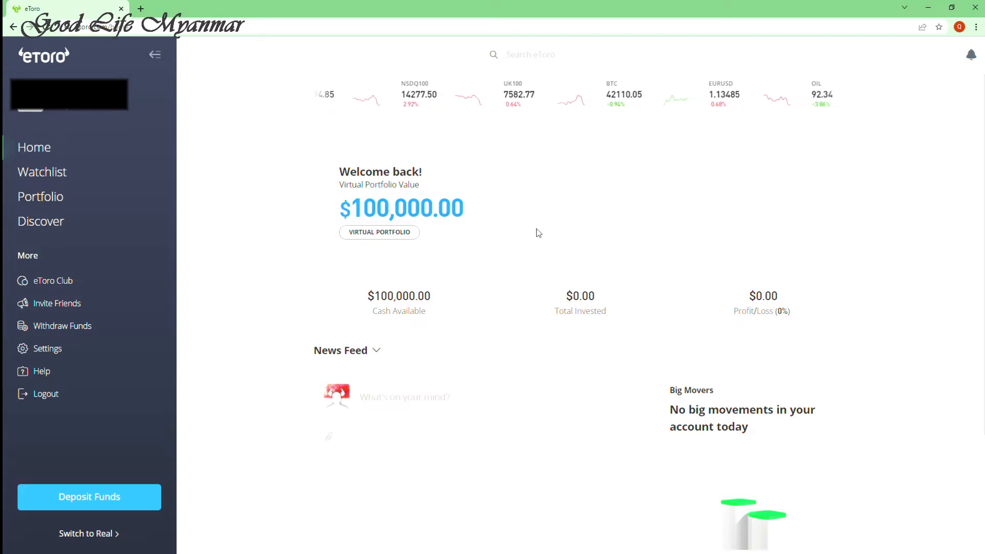
scroll(down, 3)
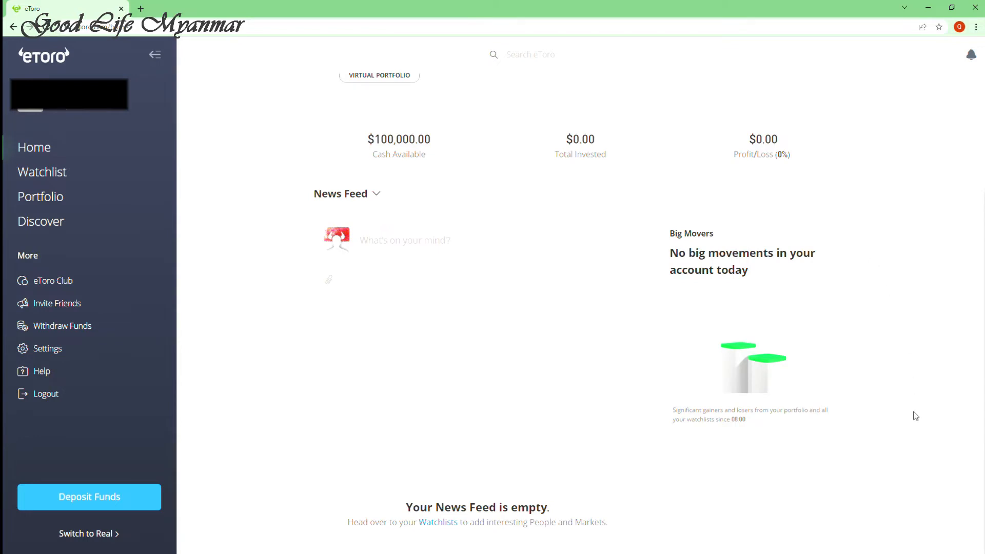
scroll(up, 3)
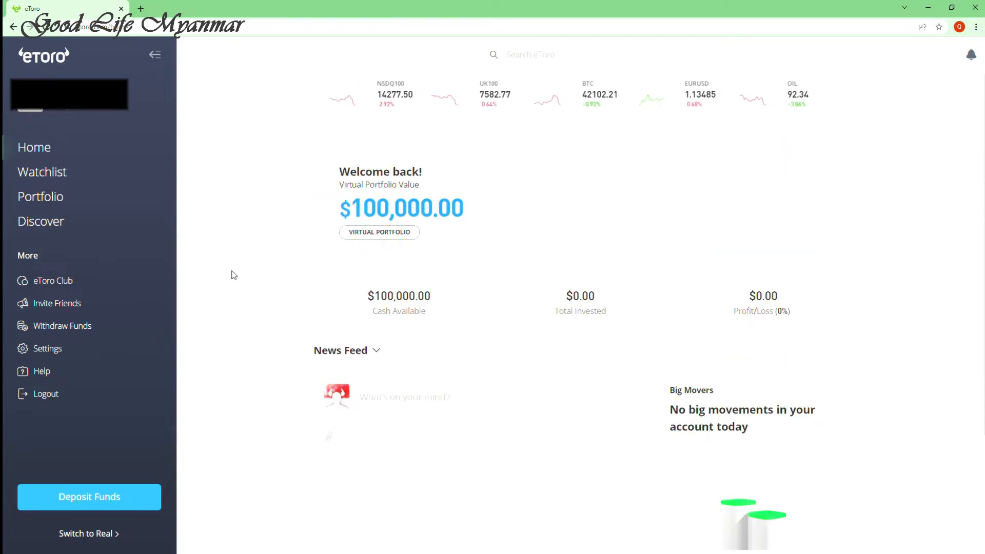
mouse_move(245, 277)
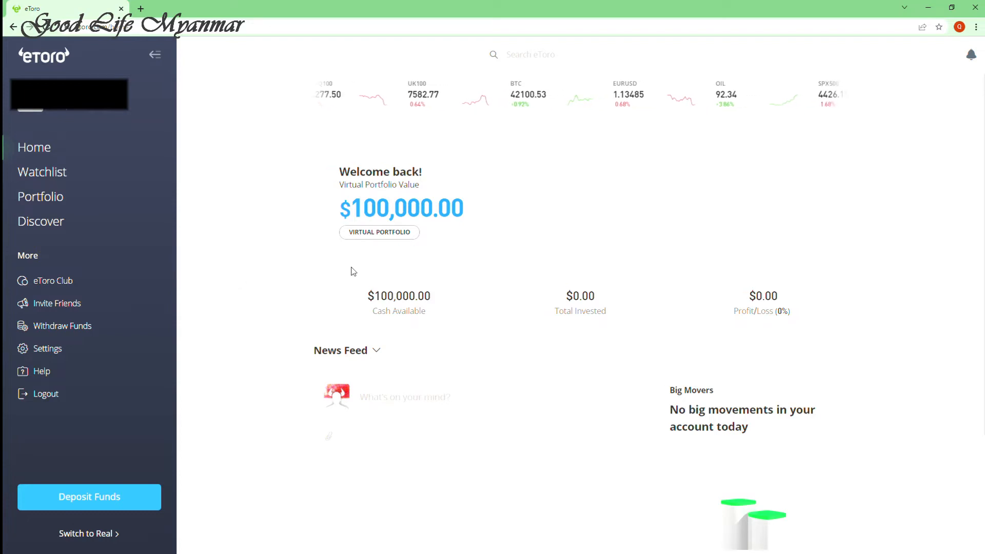
mouse_move(369, 262)
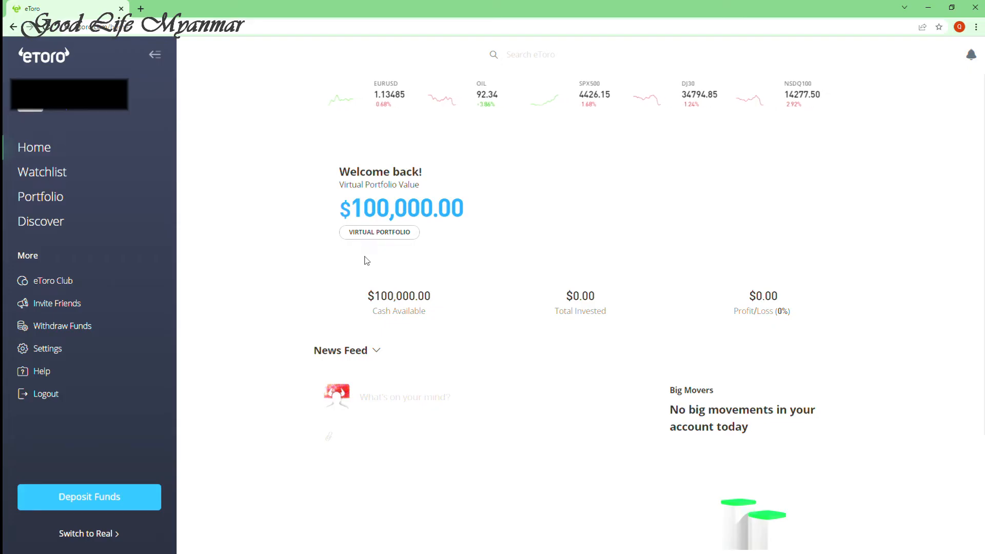
mouse_move(263, 265)
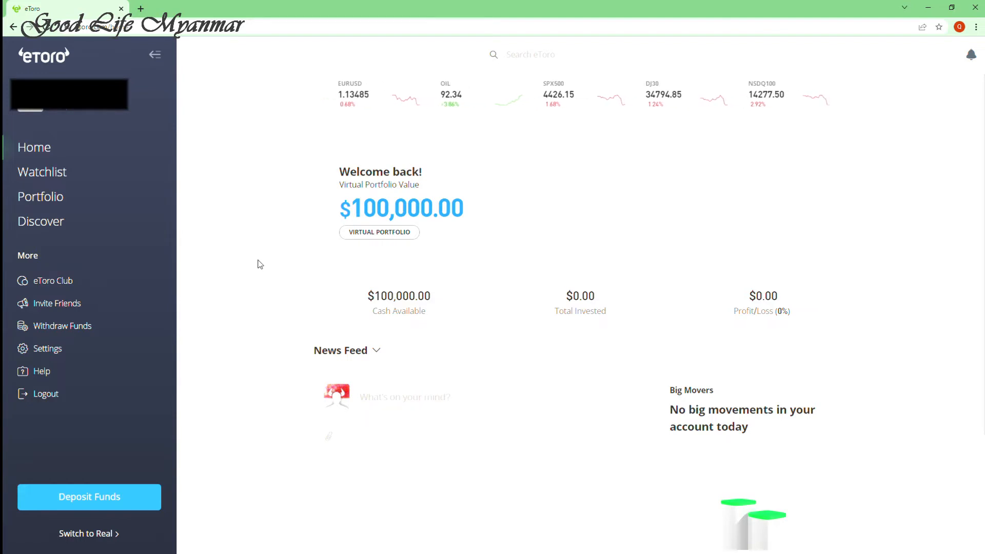
mouse_move(51, 175)
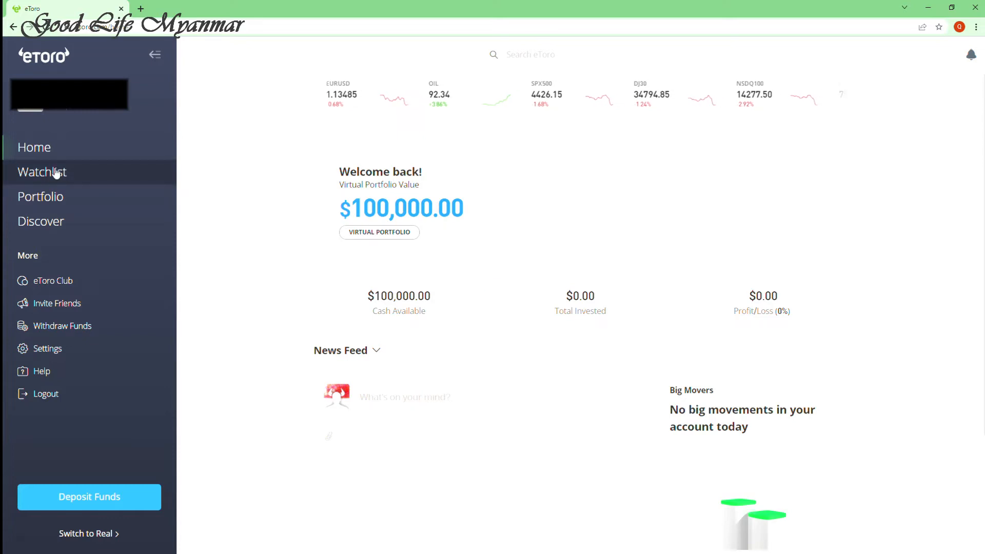
- From the watchlist, go to Apple's AAPL page and show its Stats overview
click(41, 173)
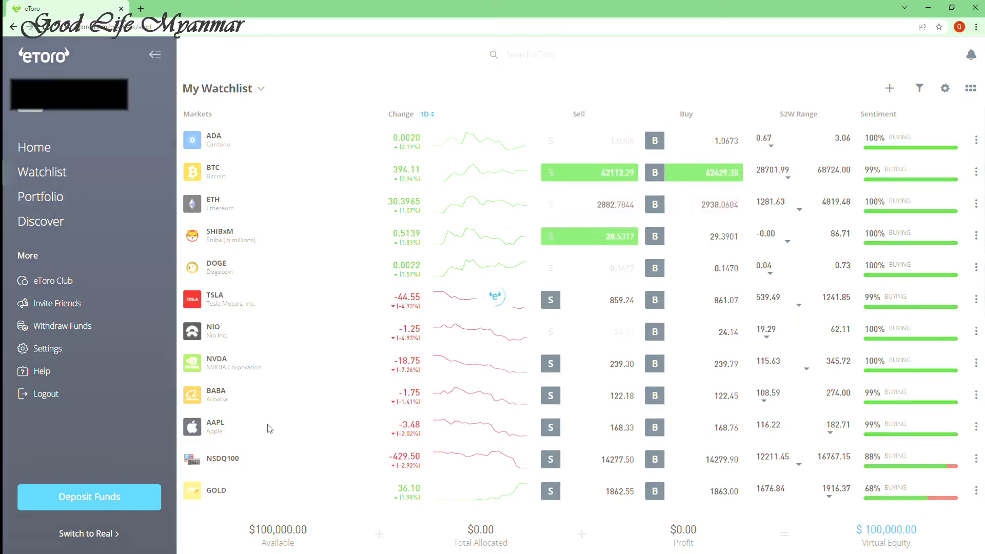
click(216, 427)
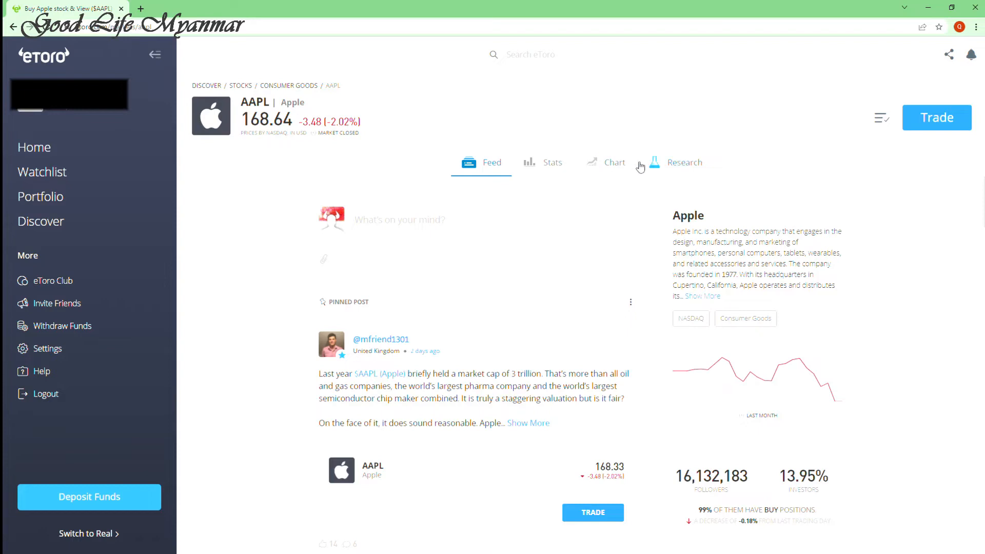
click(552, 162)
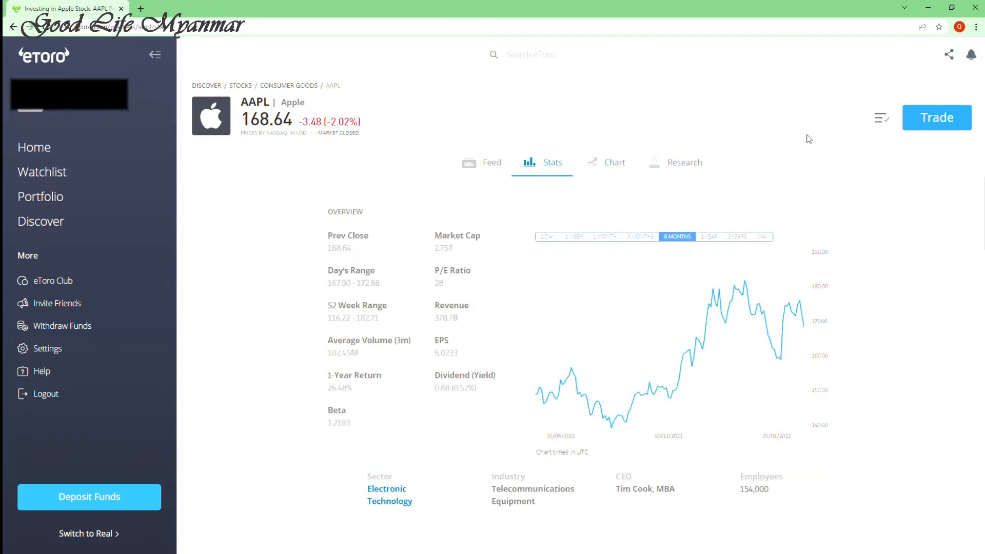
mouse_move(954, 120)
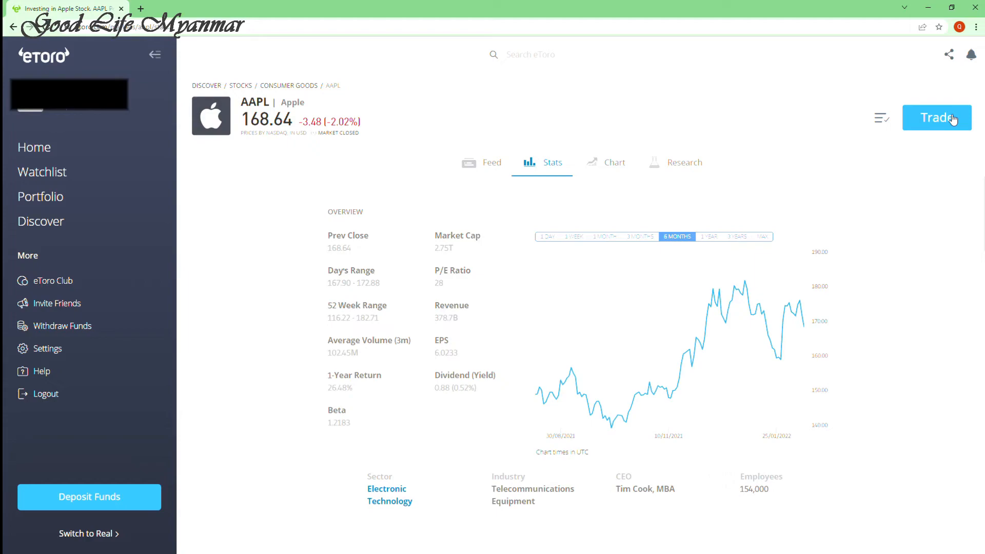
- Start an AAPL buy order at a 168.5 rate for 50 units (about $8,425)
click(937, 117)
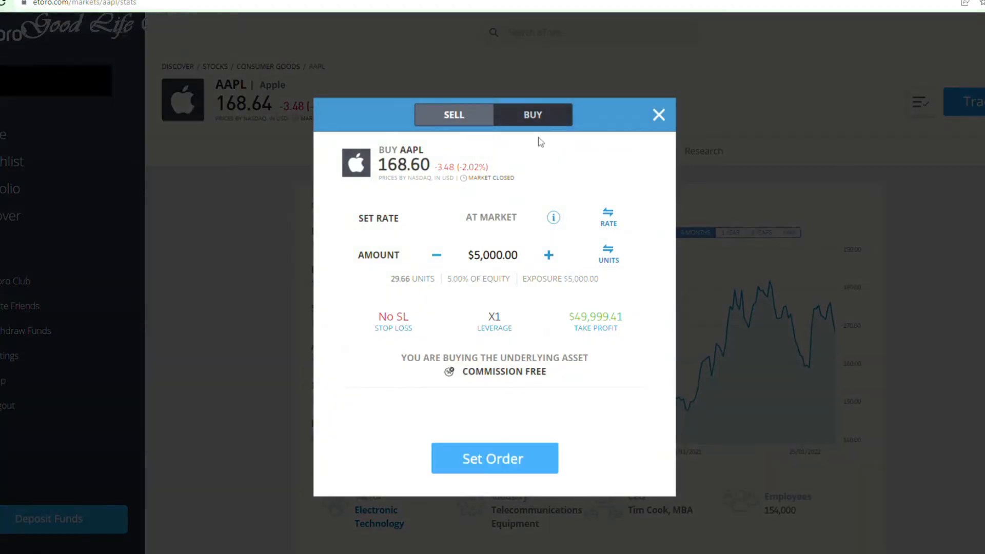
mouse_move(390, 156)
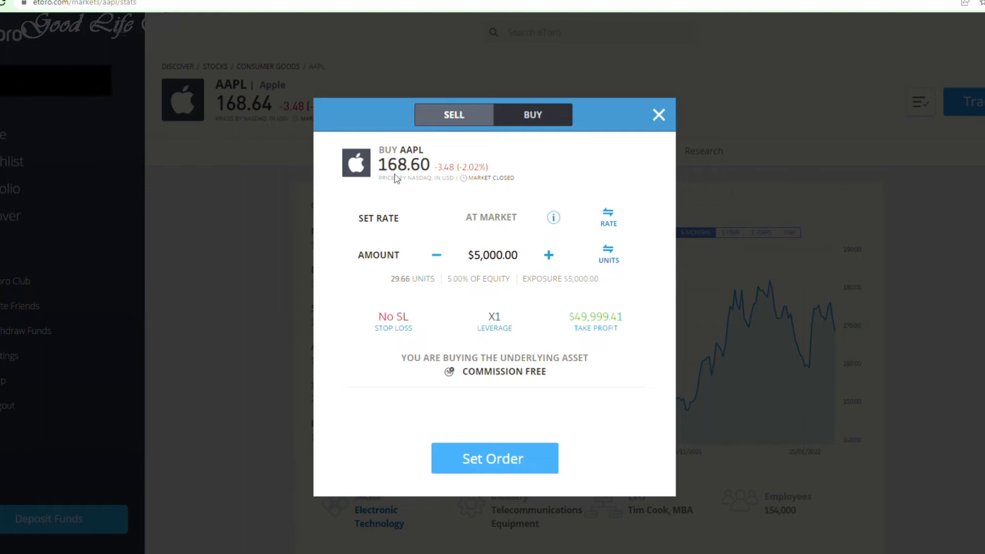
mouse_move(415, 182)
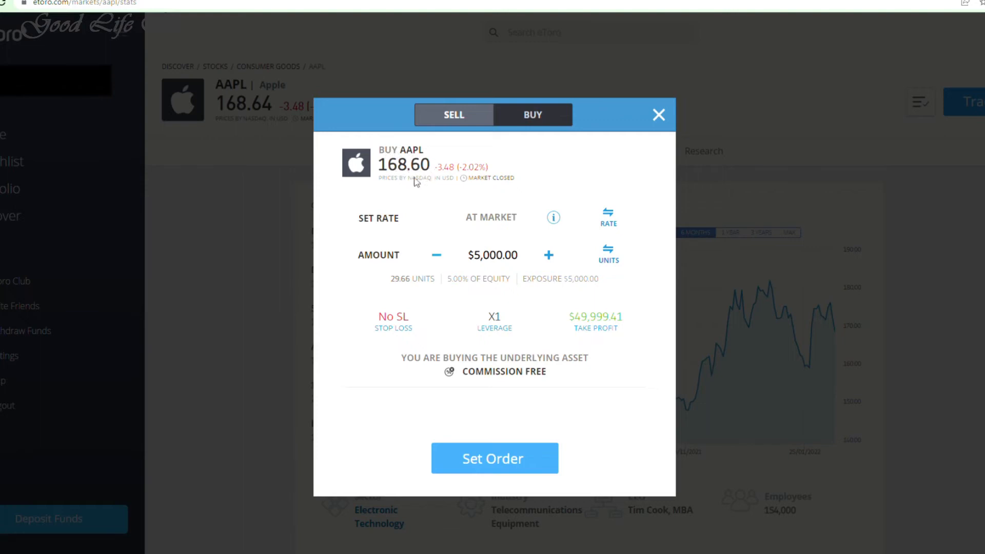
mouse_move(450, 189)
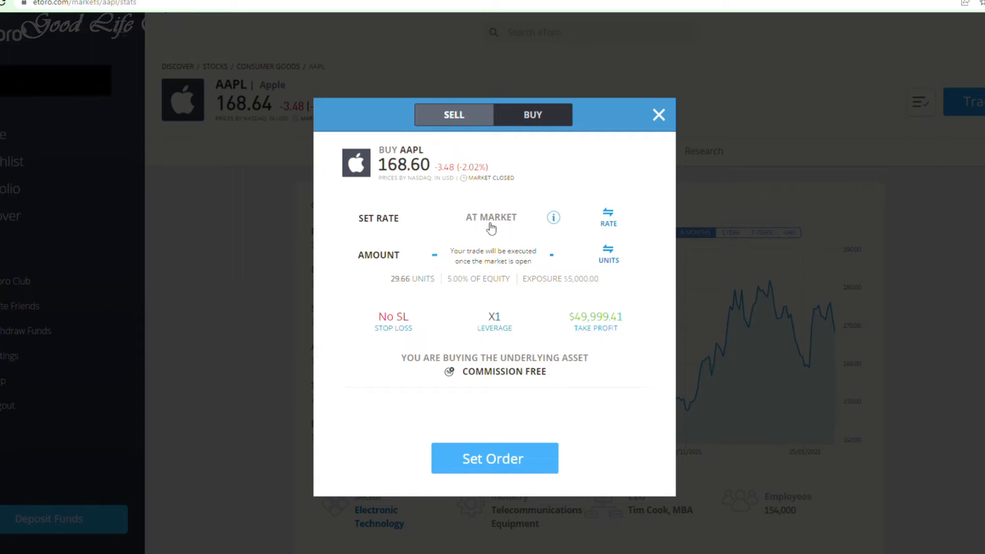
click(608, 215)
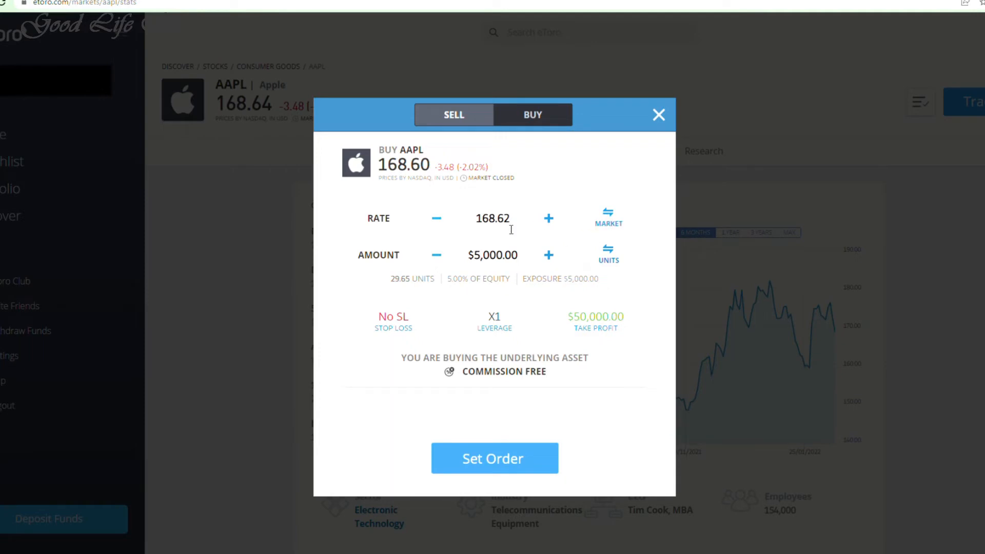
mouse_move(376, 172)
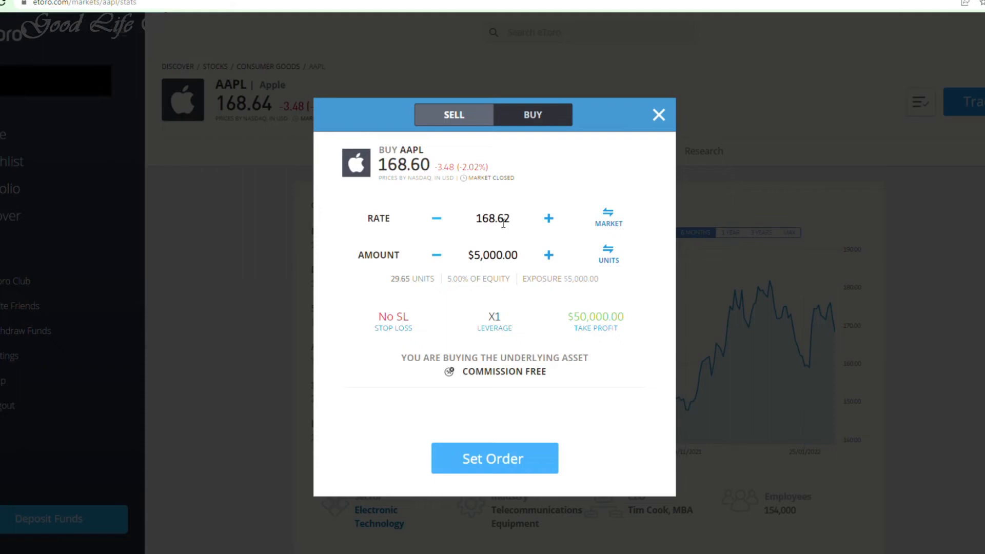
text(168.50)
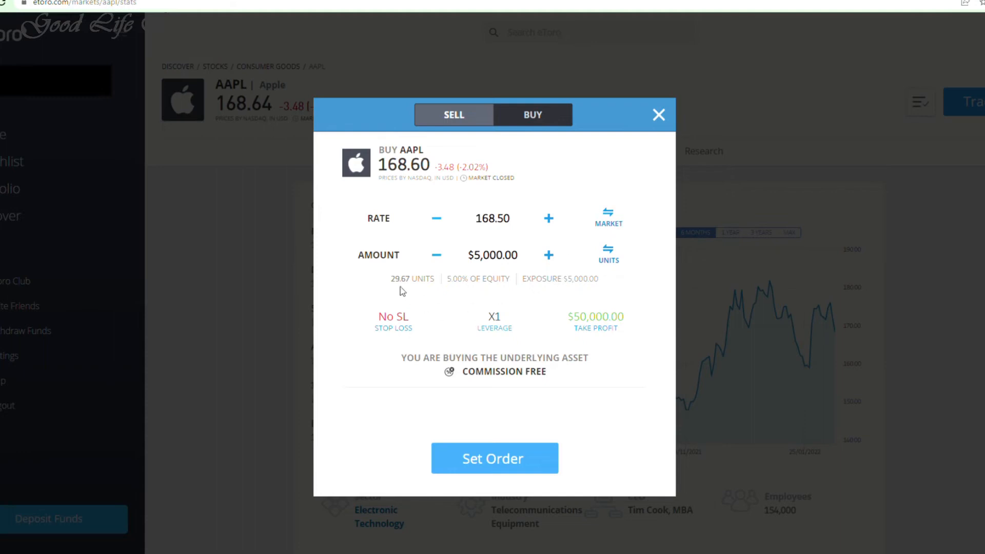
mouse_move(368, 273)
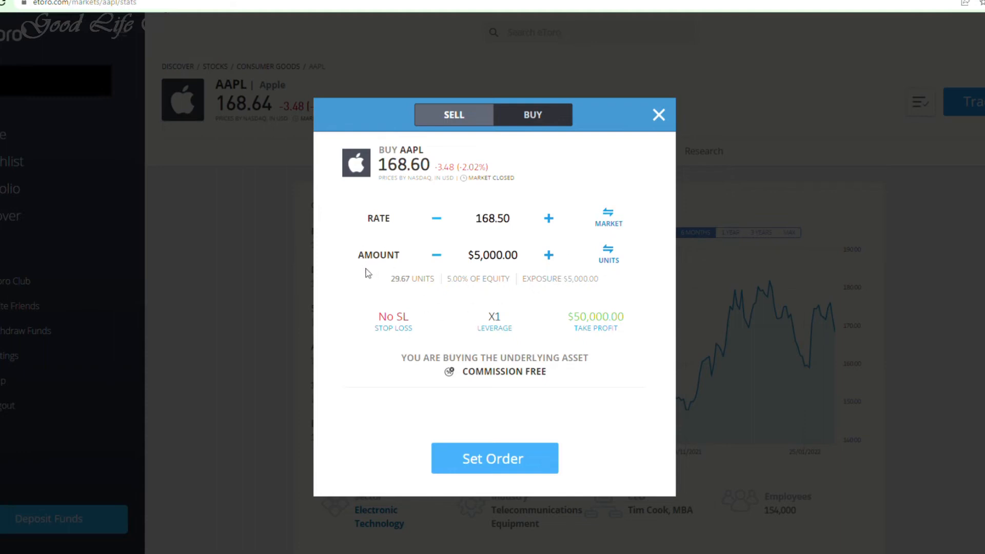
click(492, 254)
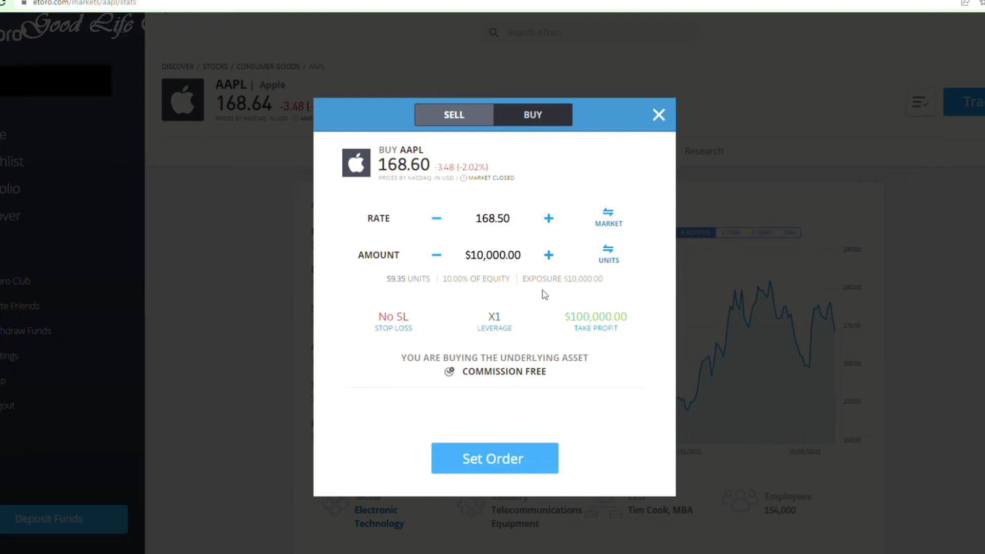
mouse_move(550, 292)
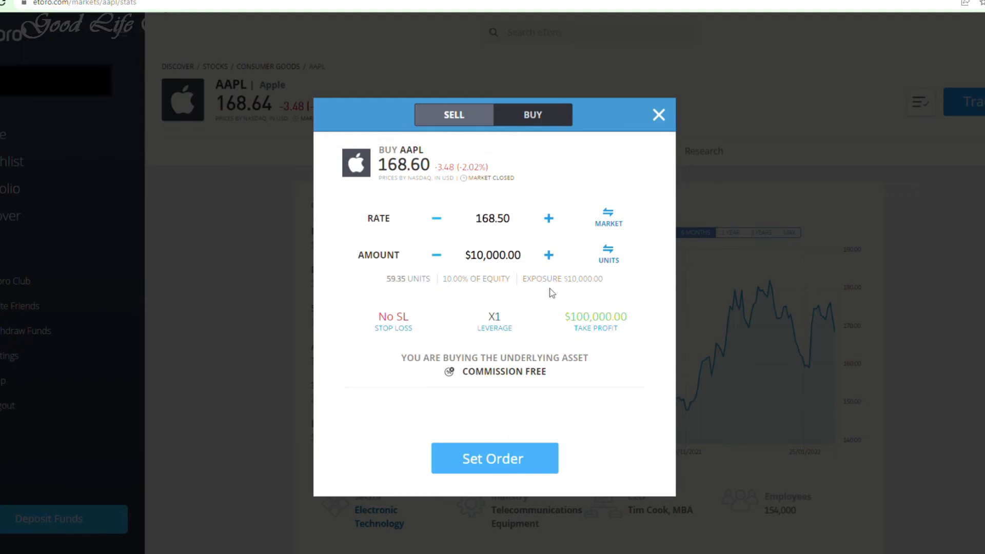
click(607, 255)
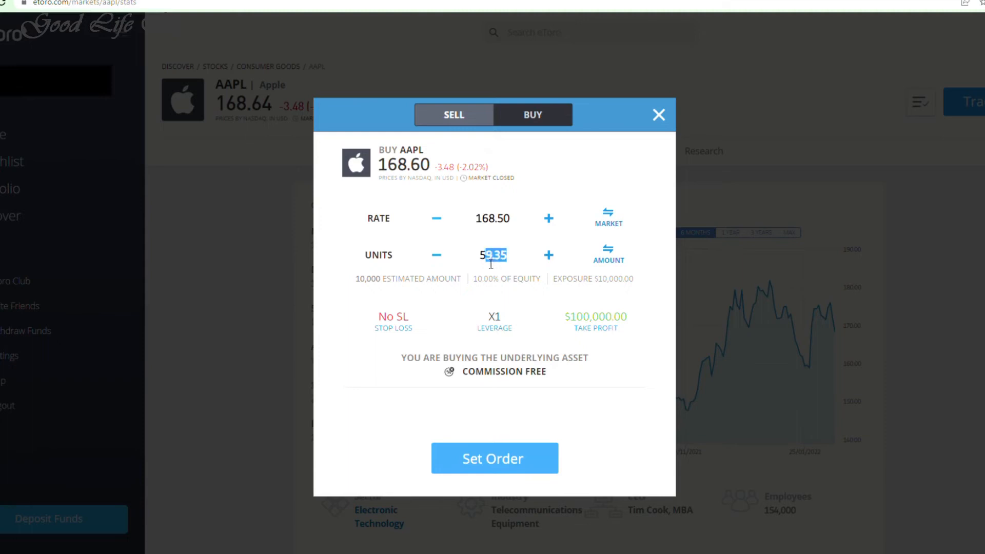
text(50.00)
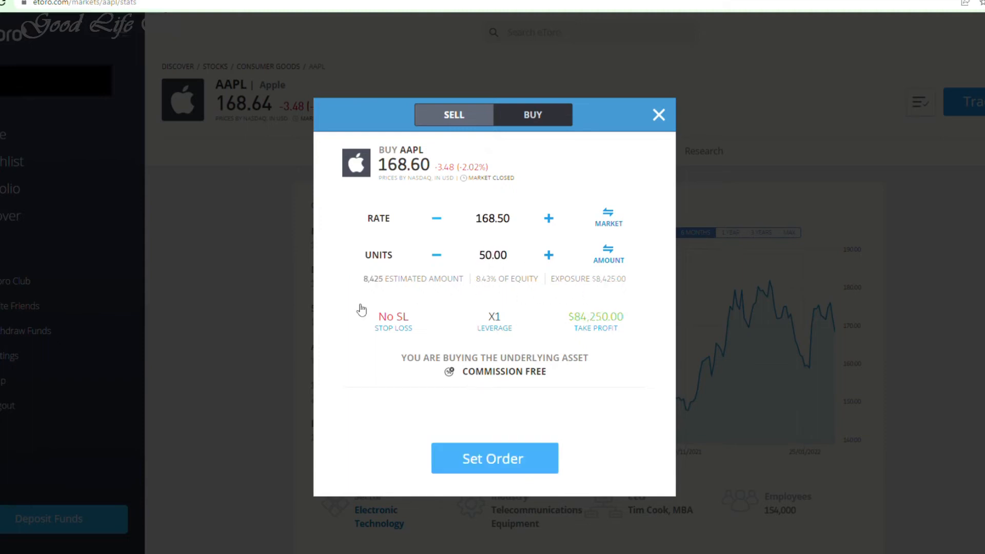
mouse_move(406, 340)
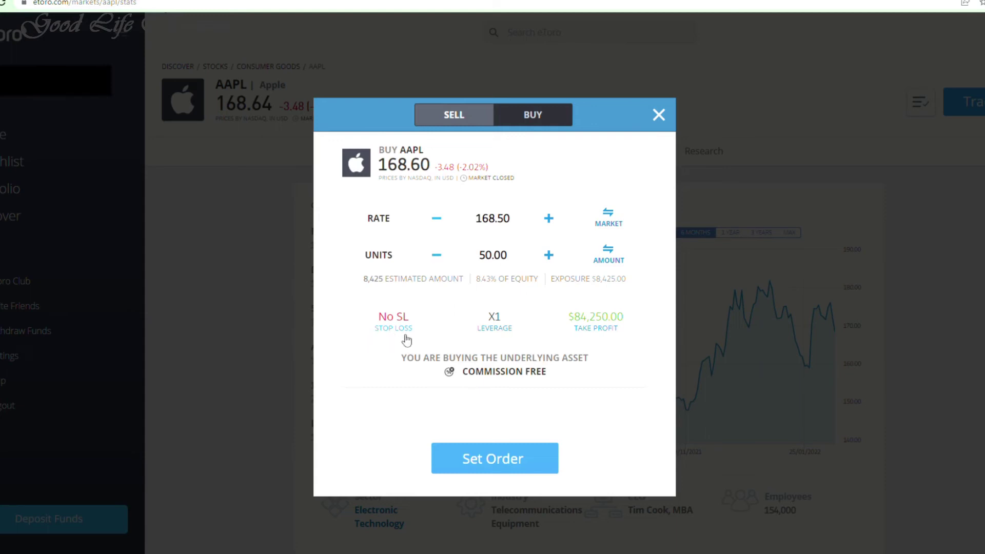
mouse_move(496, 338)
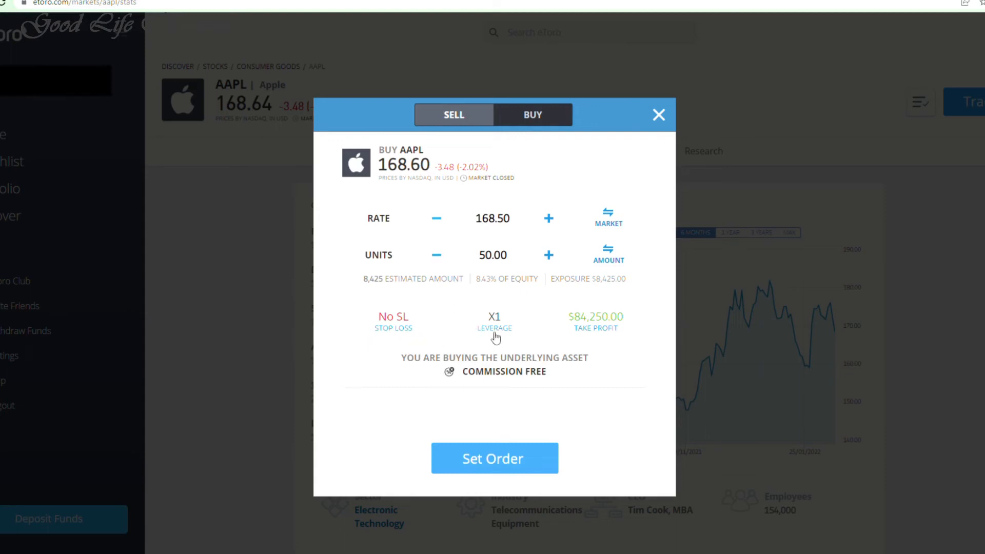
mouse_move(398, 347)
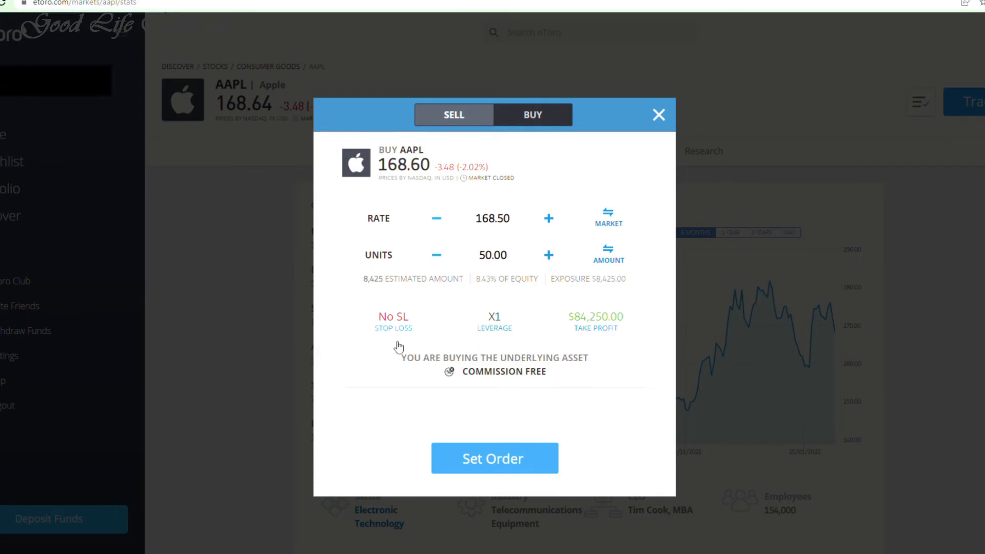
mouse_move(398, 344)
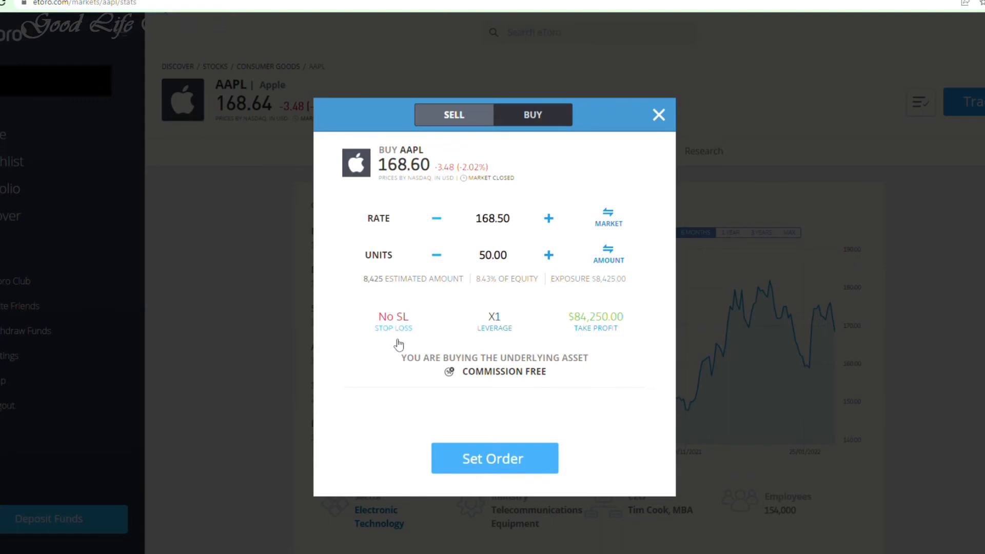
mouse_move(473, 333)
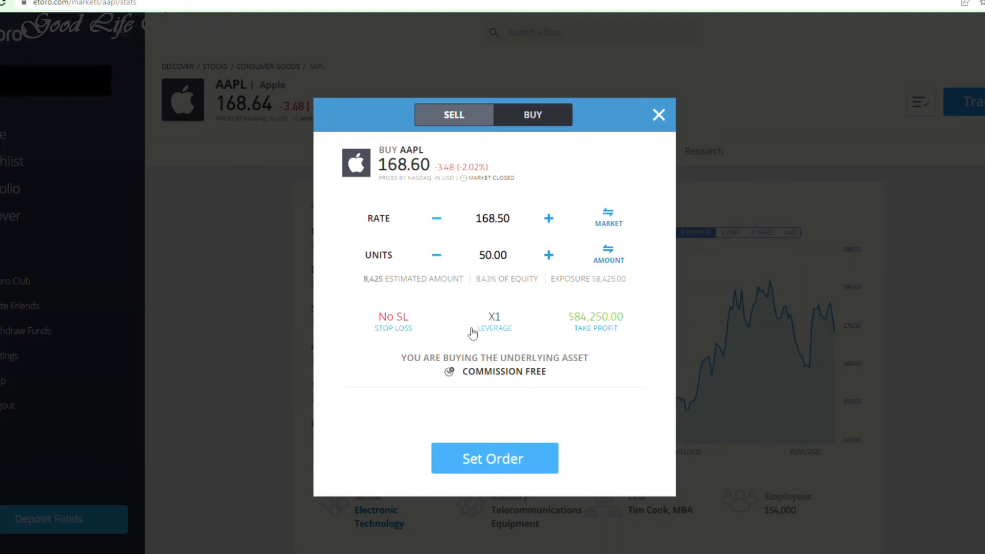
mouse_move(477, 337)
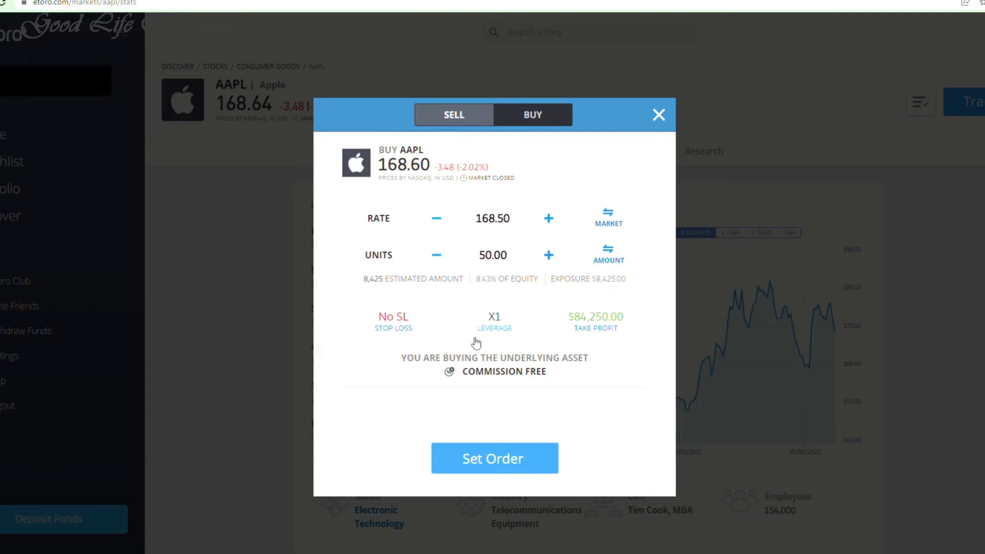
mouse_move(501, 351)
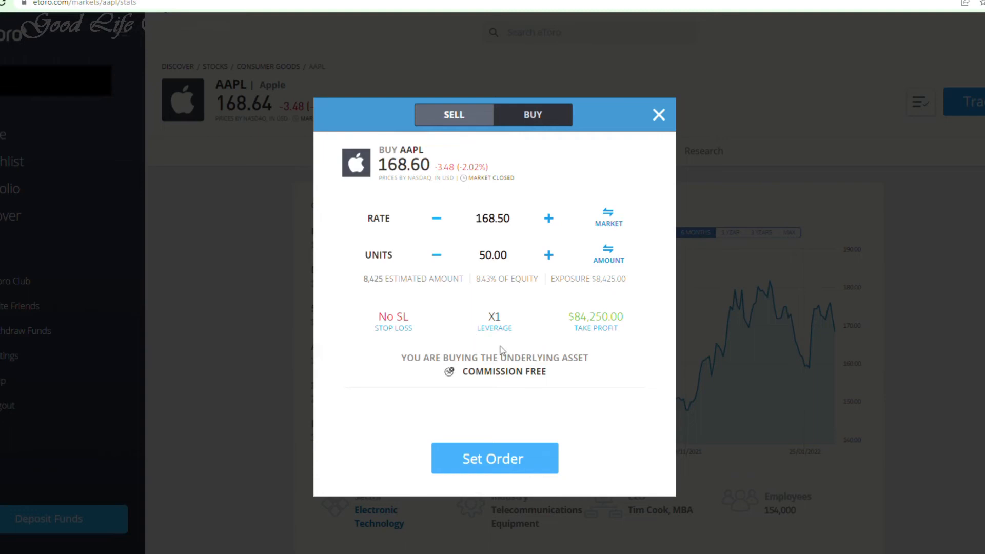
mouse_move(501, 347)
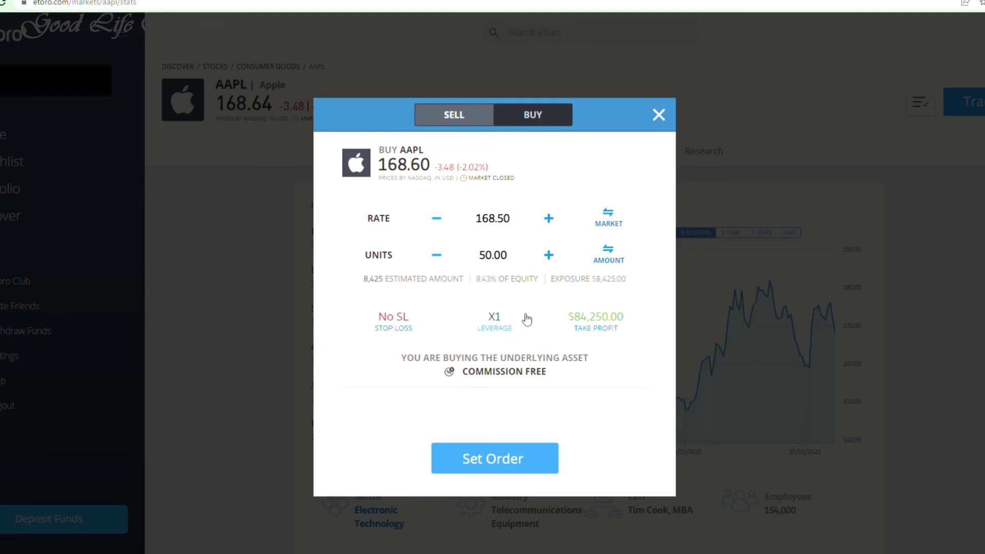
mouse_move(526, 325)
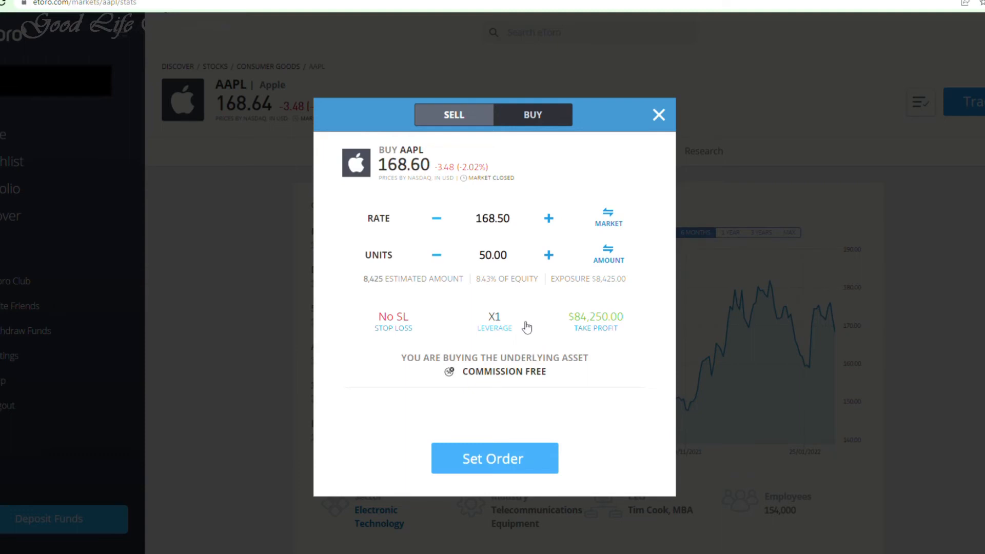
mouse_move(612, 337)
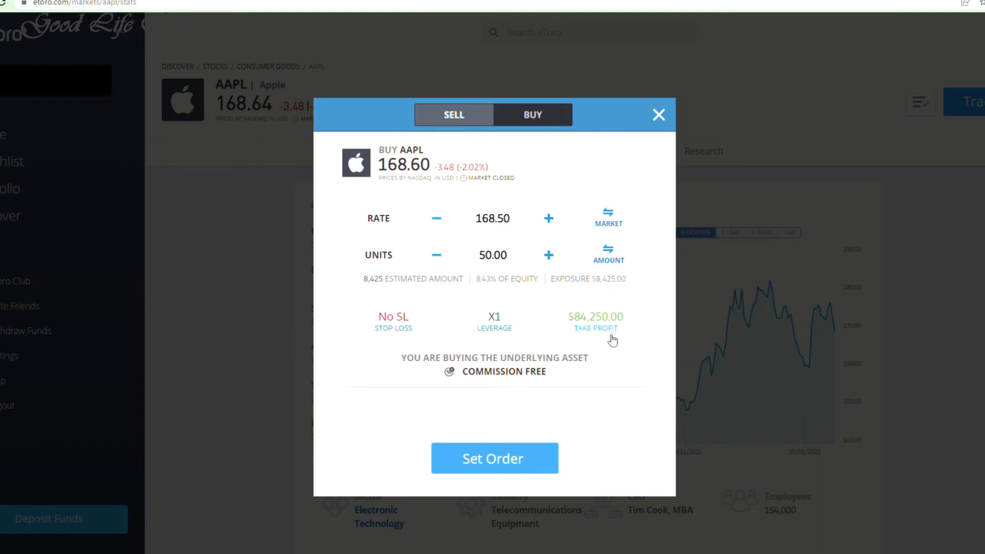
mouse_move(611, 347)
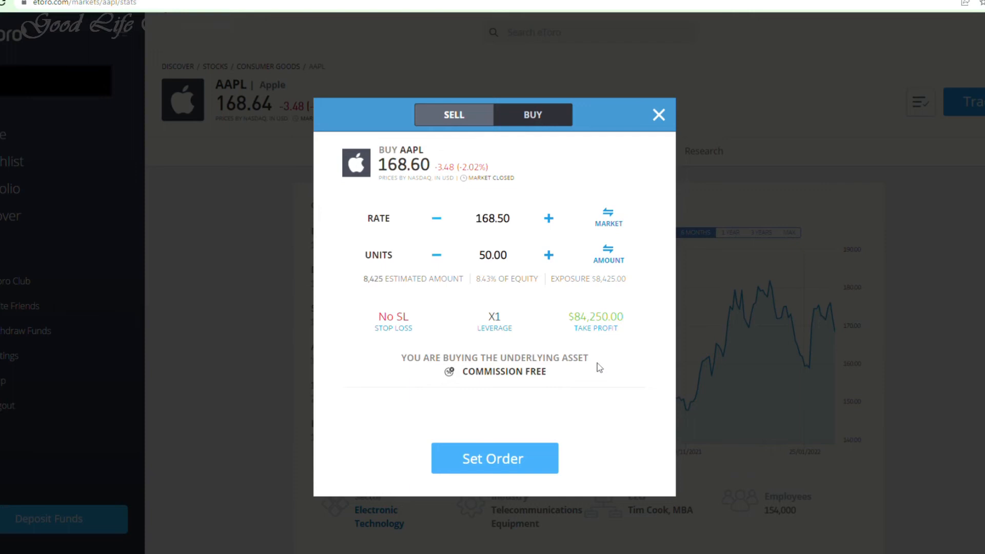
mouse_move(634, 345)
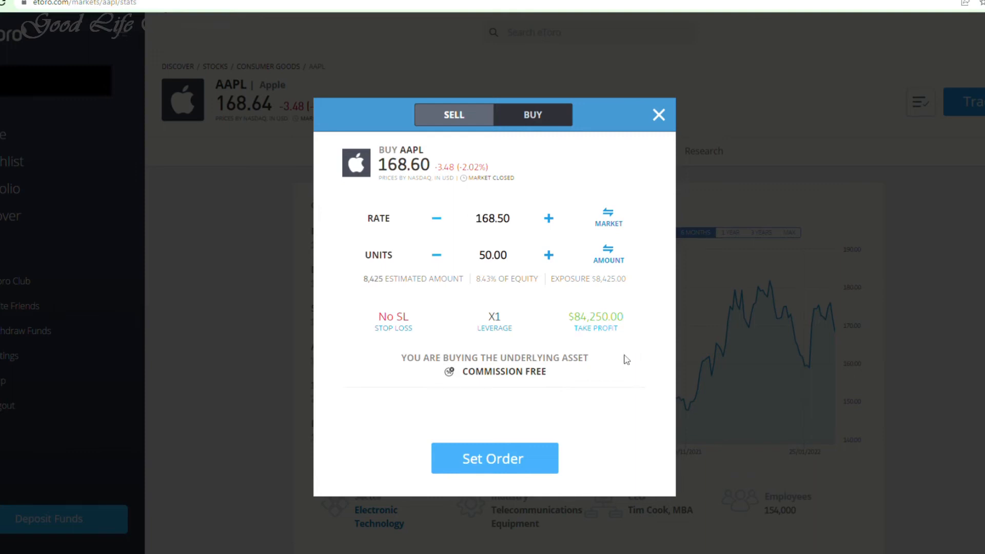
- Return the AAPL buy order to market price with a $10,000 amount
click(608, 255)
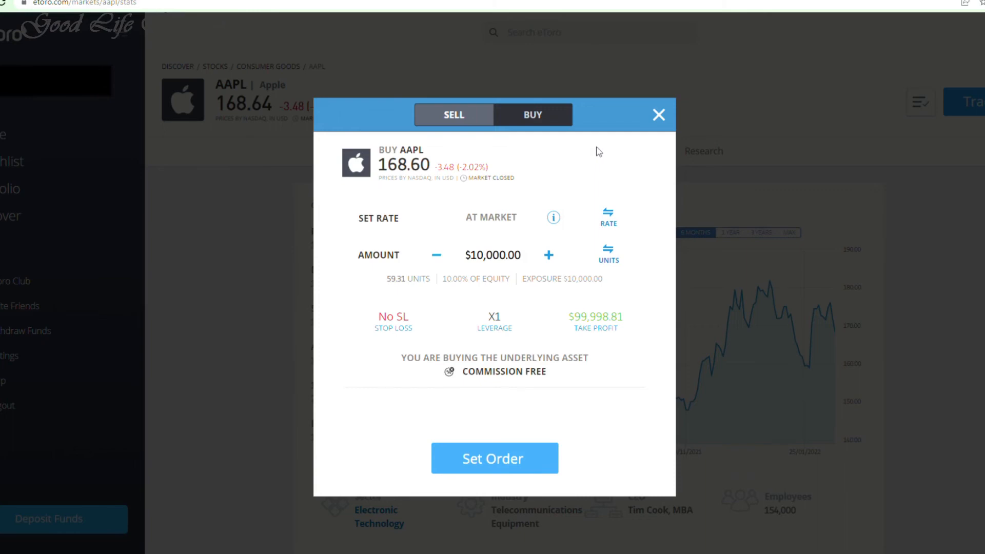
mouse_move(60, 472)
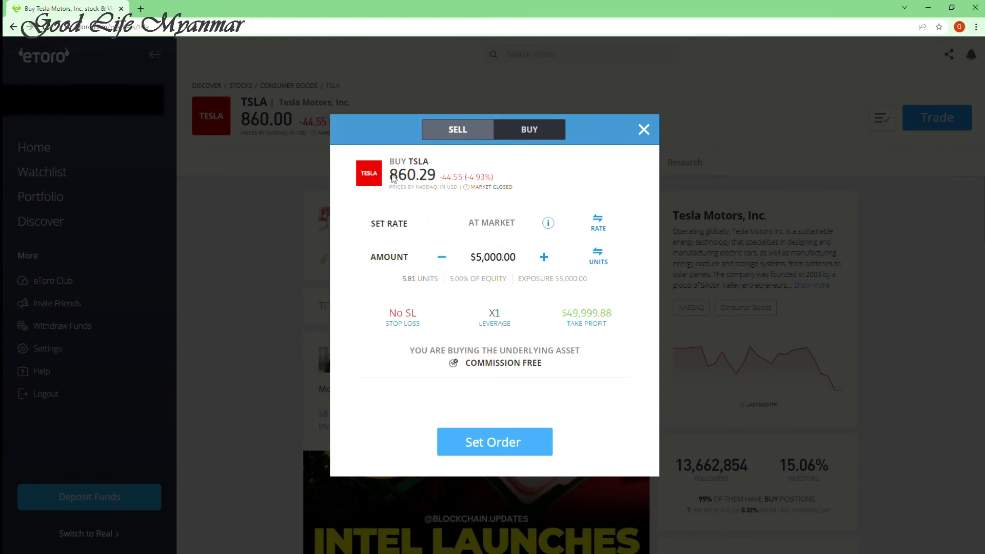
- Raise the Tesla buy ticket to $10,000 at market, then dismiss it
click(492, 256)
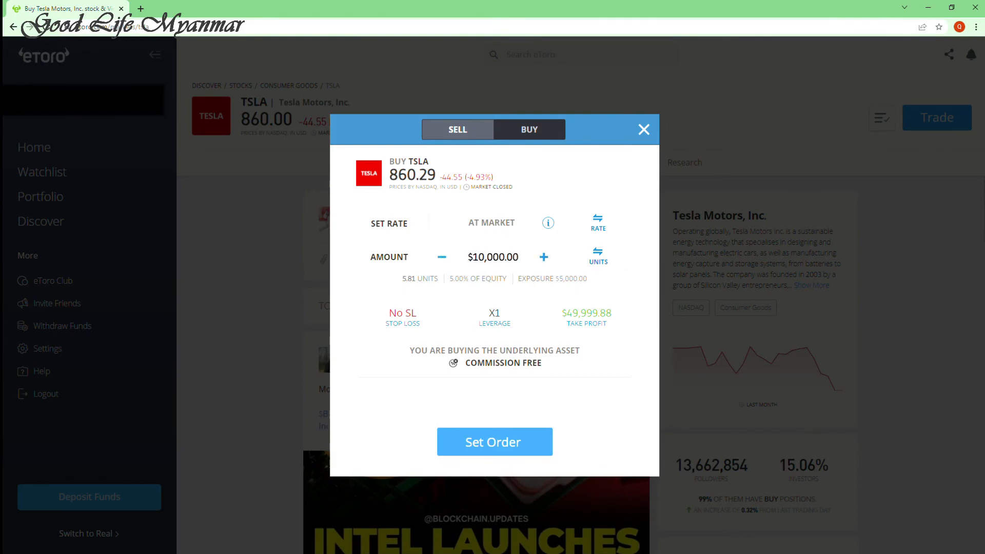
click(494, 441)
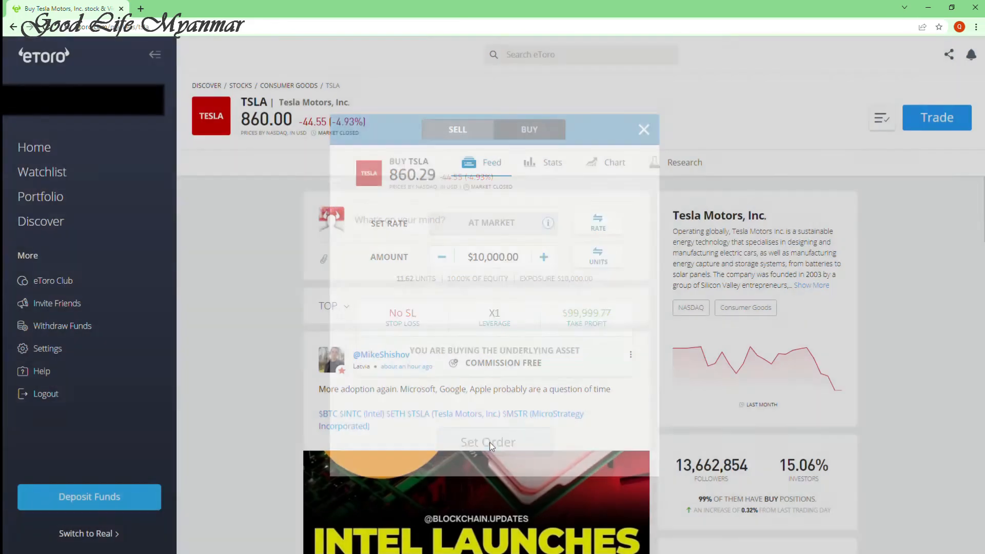
click(489, 442)
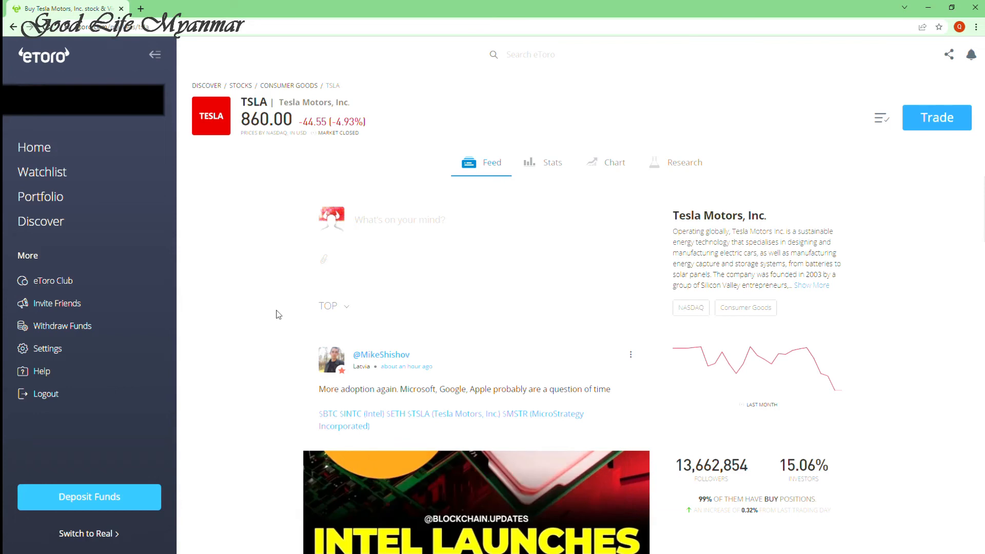
mouse_move(50, 207)
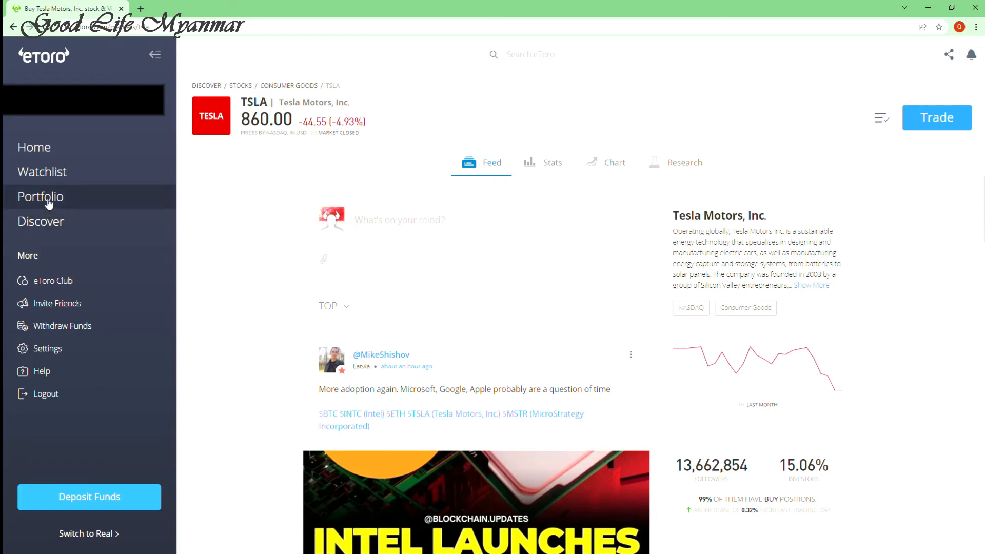
mouse_move(214, 246)
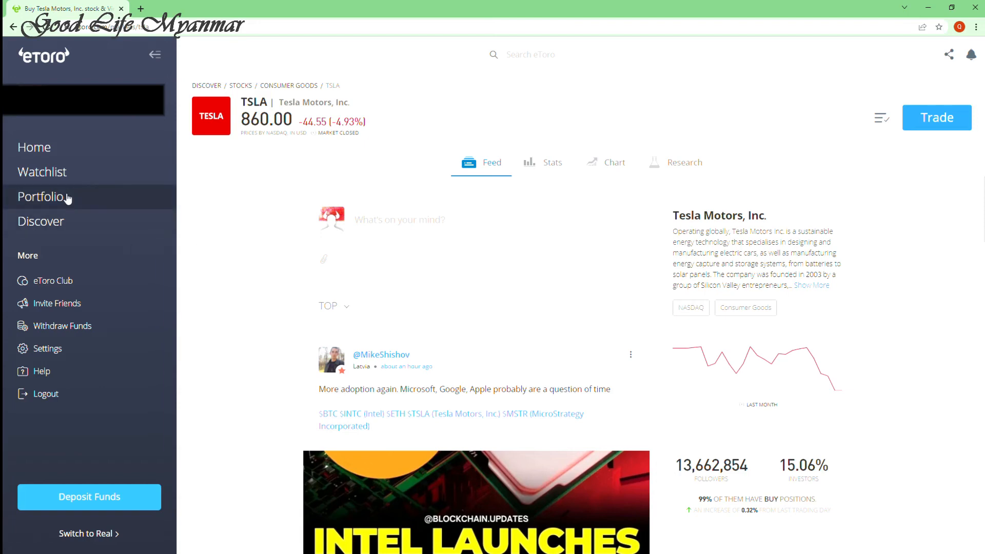
- Search for 'vug' to reach the Vanguard Growth ETF page
click(43, 172)
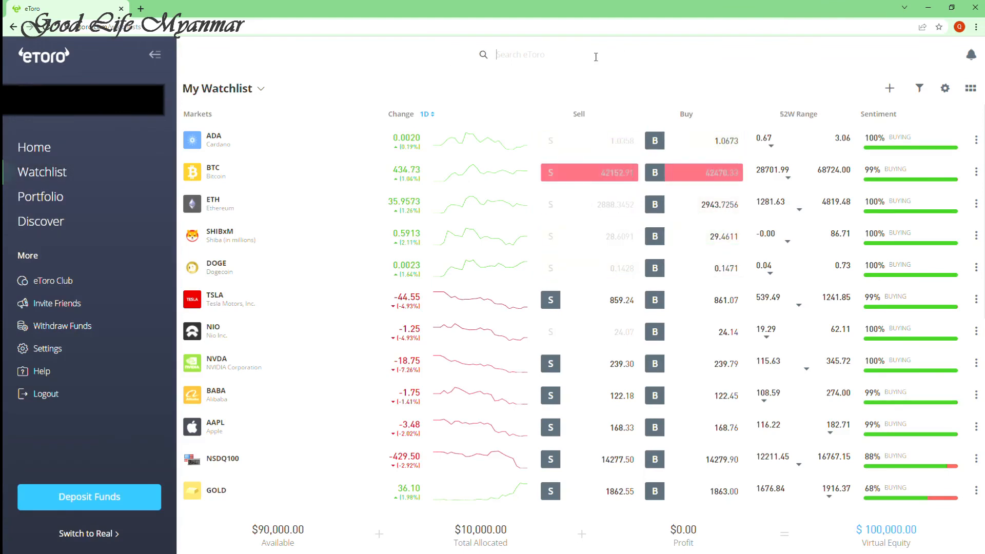
text(vug)
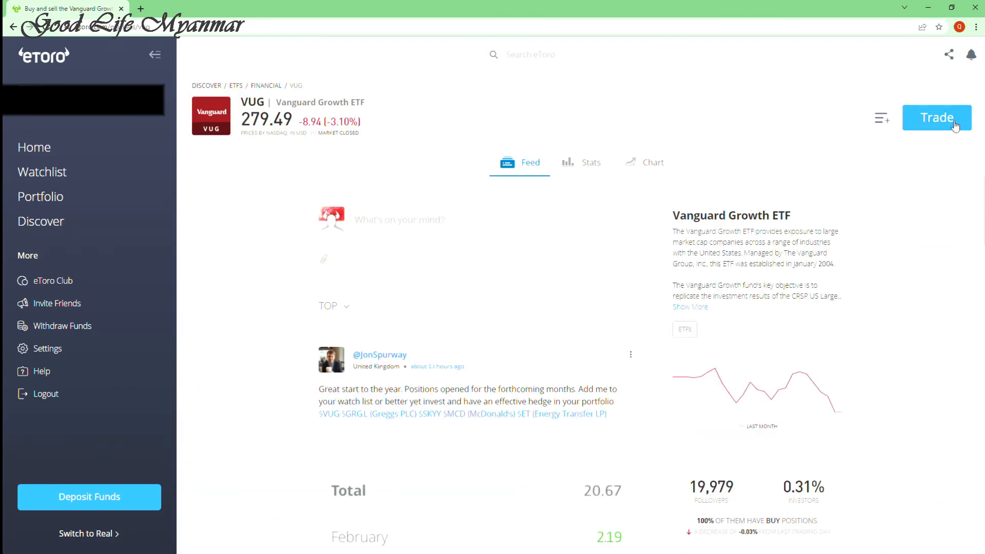
- Start a VUG market buy ticket with the amount set to $10,000
click(937, 117)
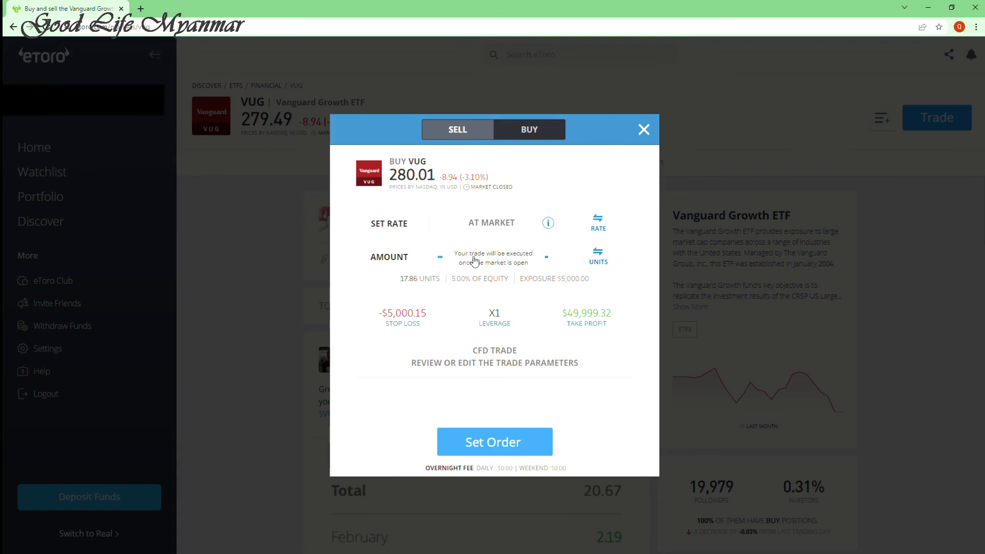
click(494, 256)
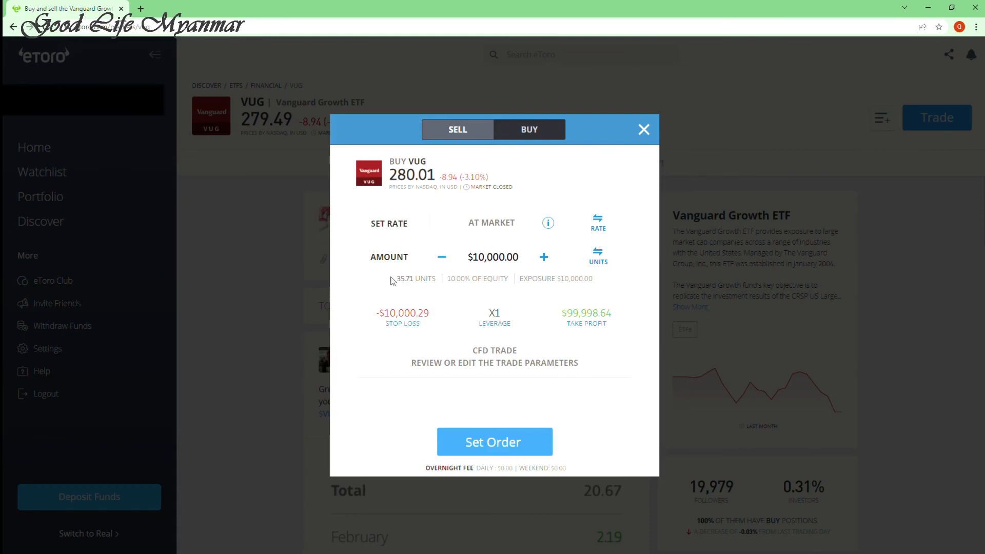
mouse_move(497, 442)
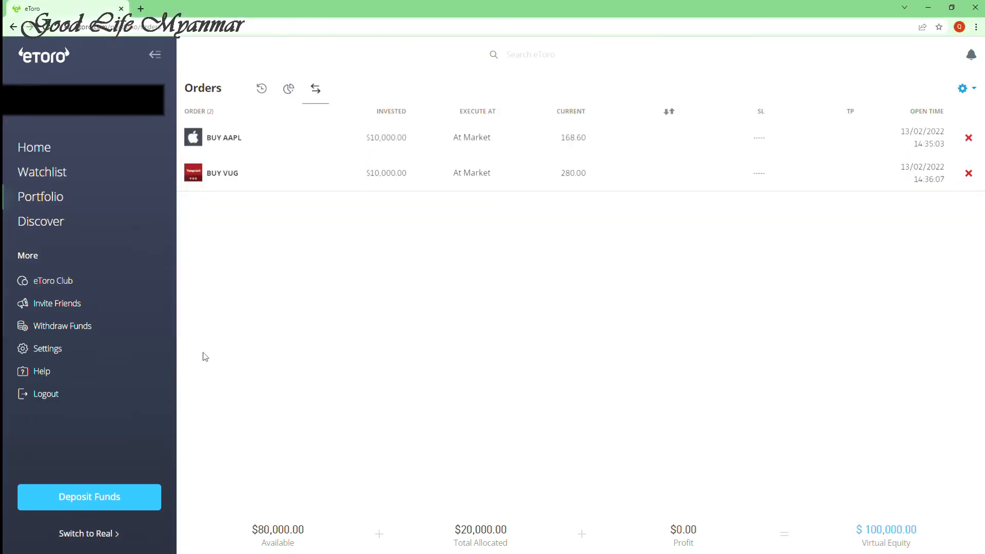
mouse_move(837, 176)
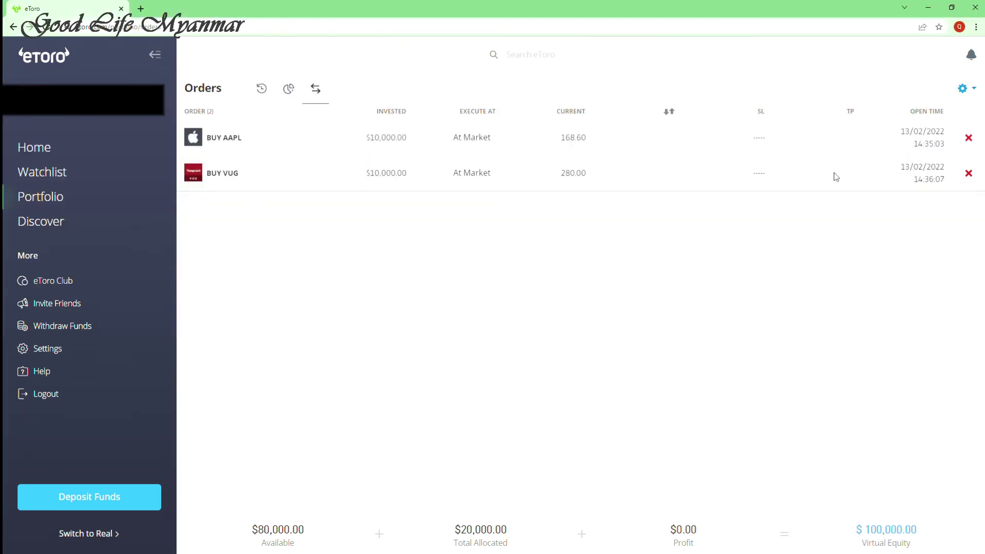
mouse_move(871, 188)
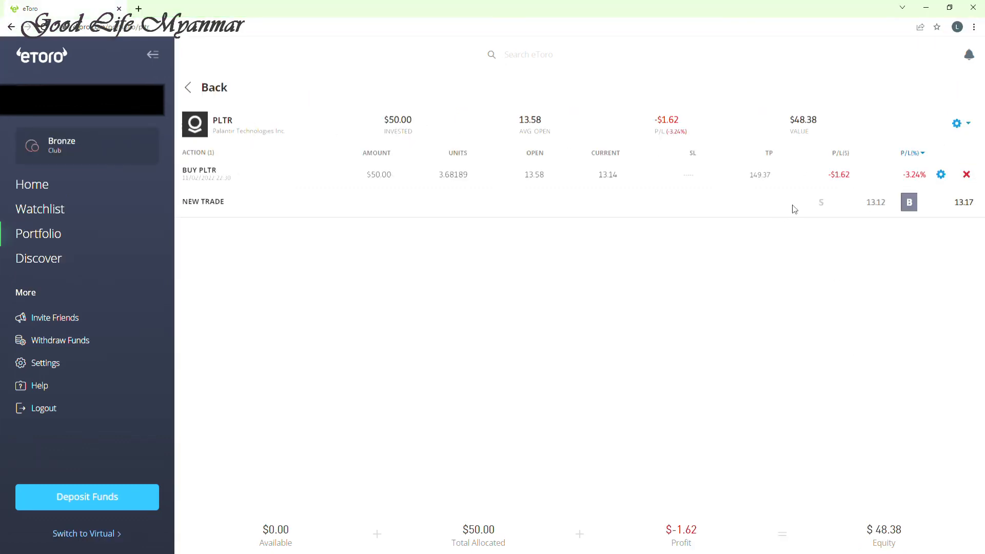
mouse_move(967, 175)
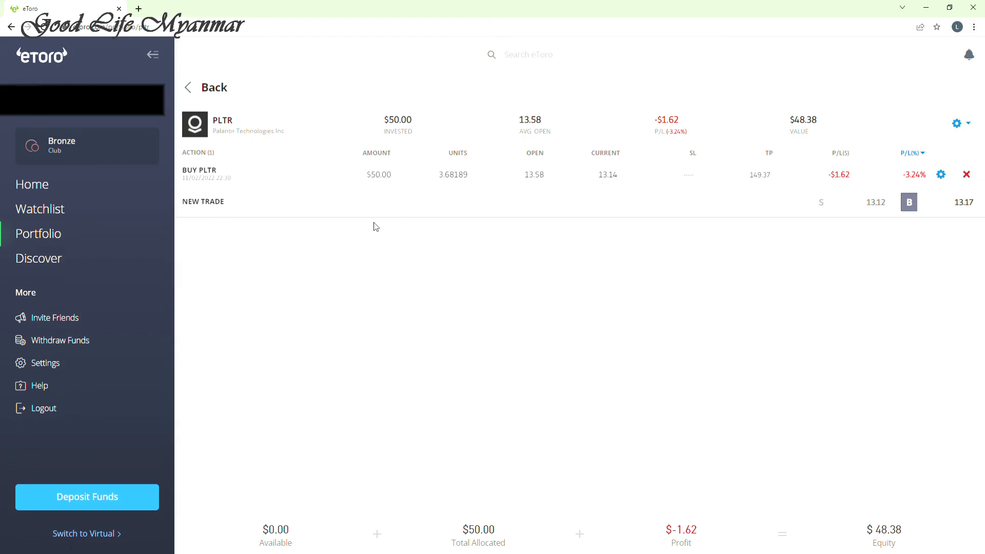
mouse_move(840, 383)
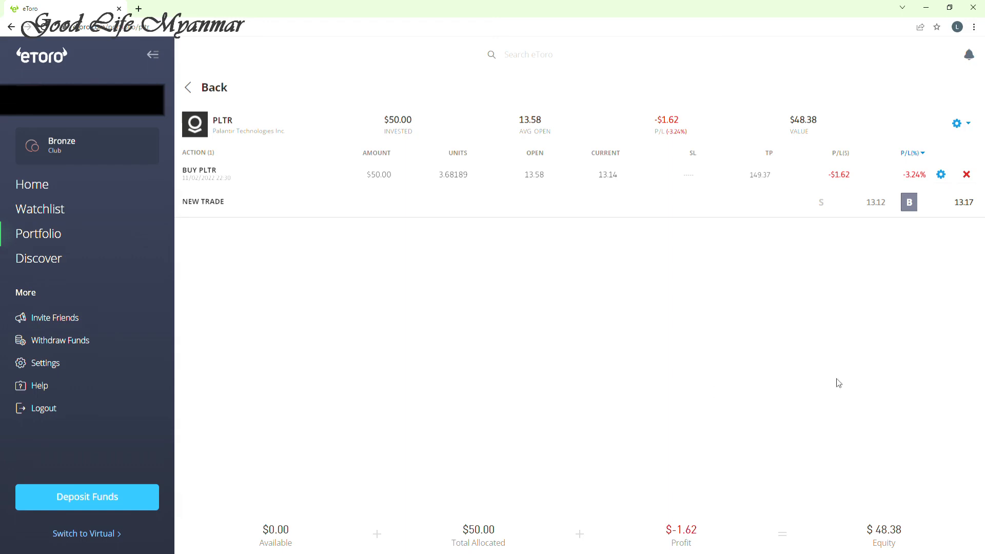
- Preview closing the PLTR trade, then return to the virtual Orders list with AAPL and VUG pending
click(967, 175)
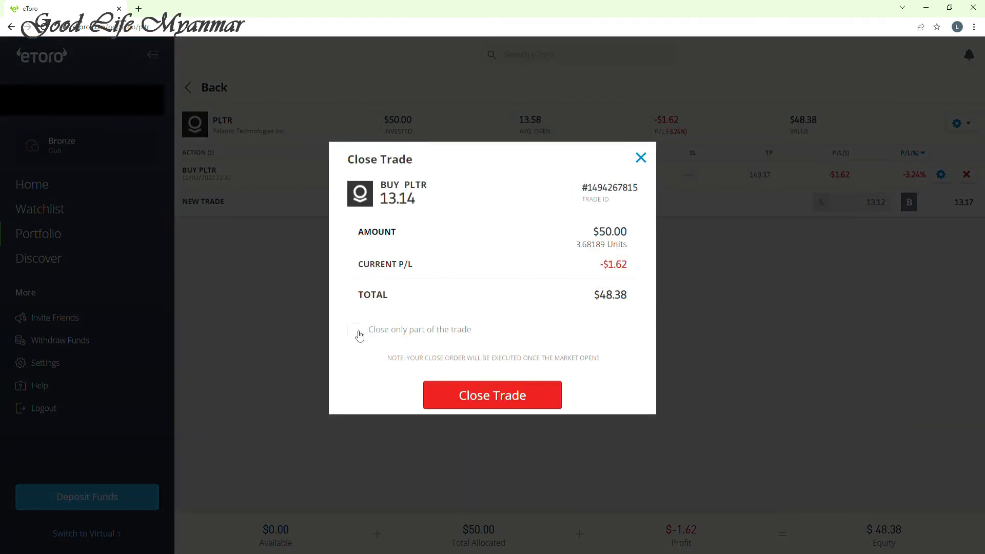
click(356, 330)
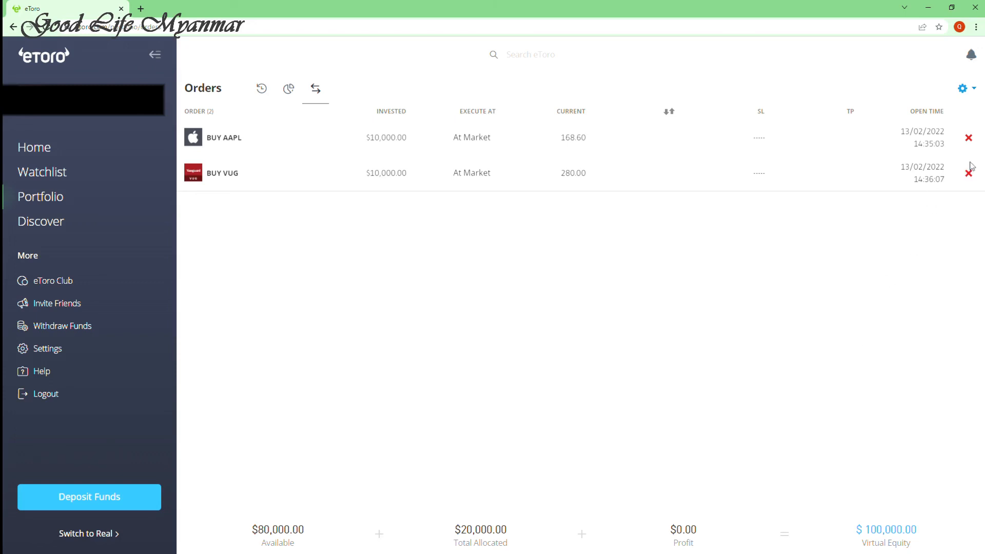
mouse_move(969, 170)
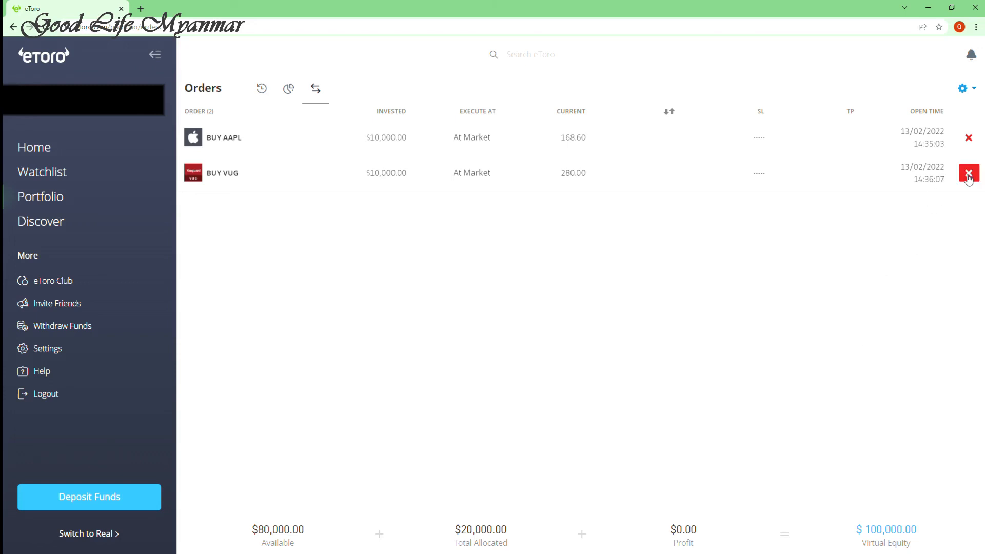
- Start cancelling the pending VUG order, then back out leaving it uncancelled
click(969, 173)
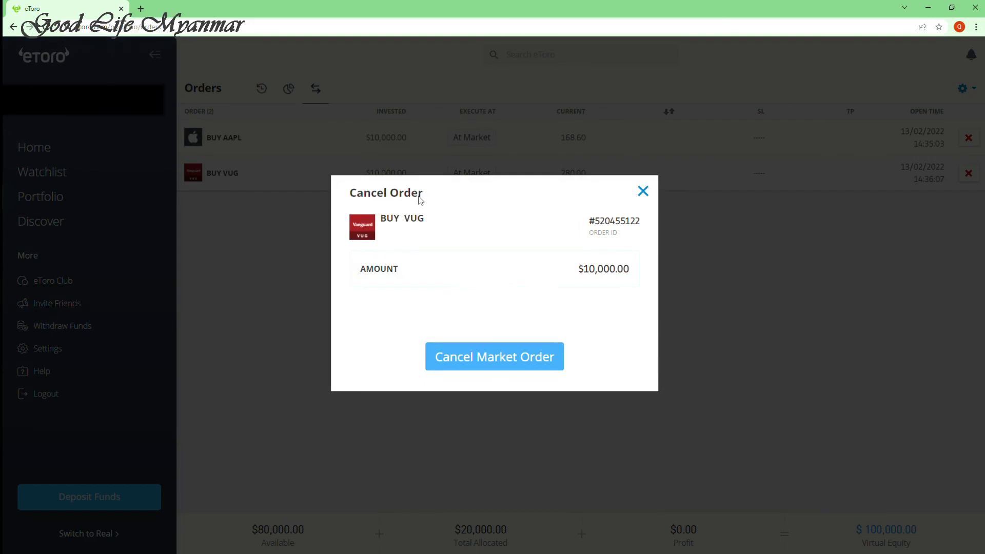
click(643, 191)
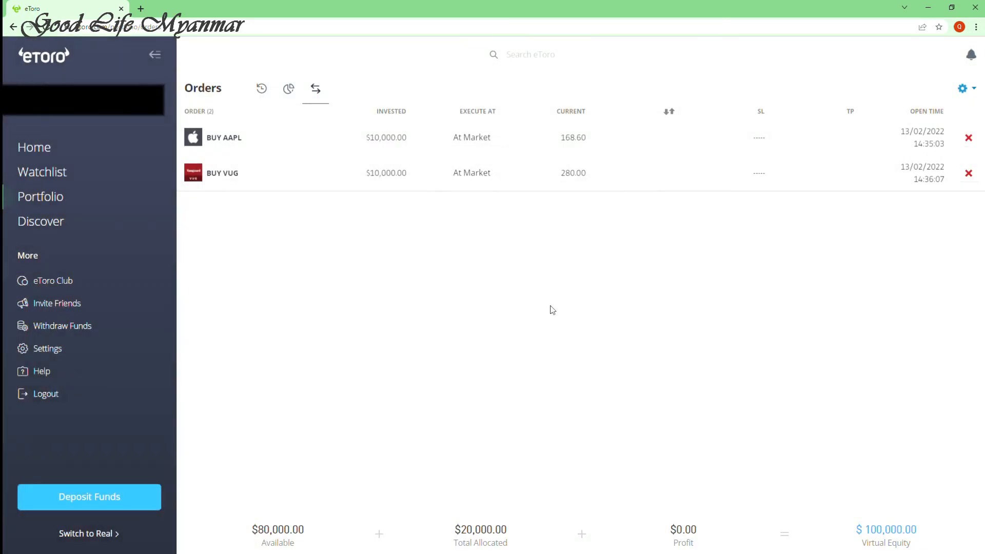
mouse_move(536, 304)
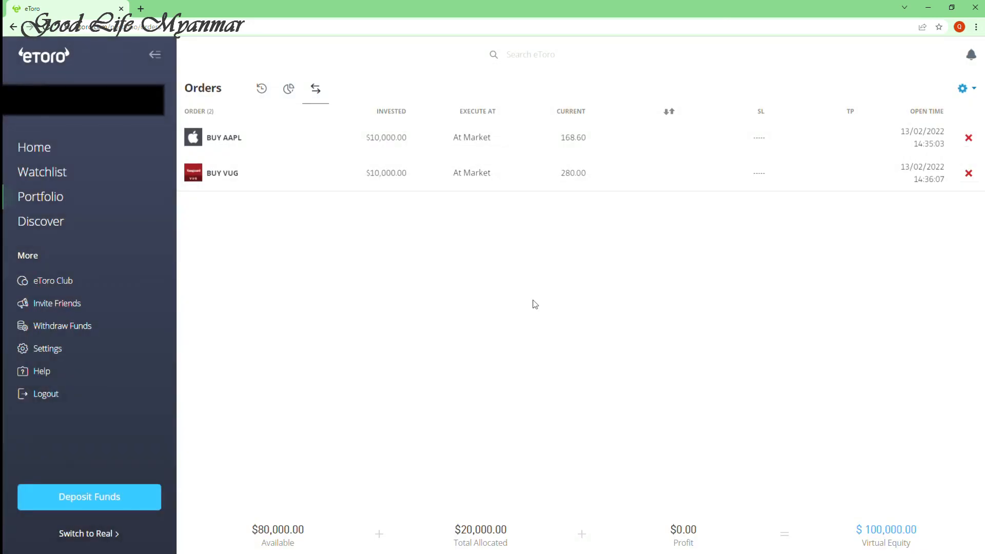
mouse_move(532, 301)
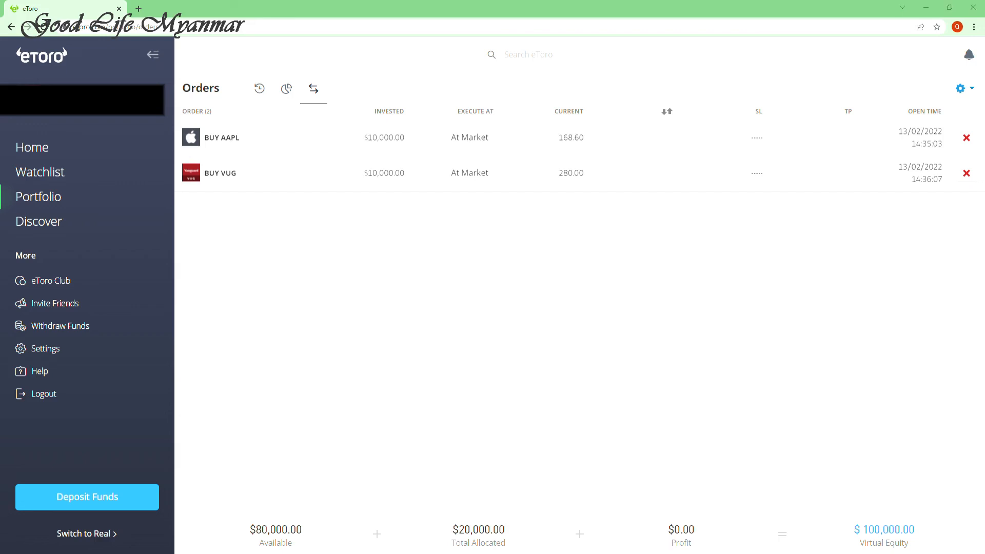
mouse_move(37, 130)
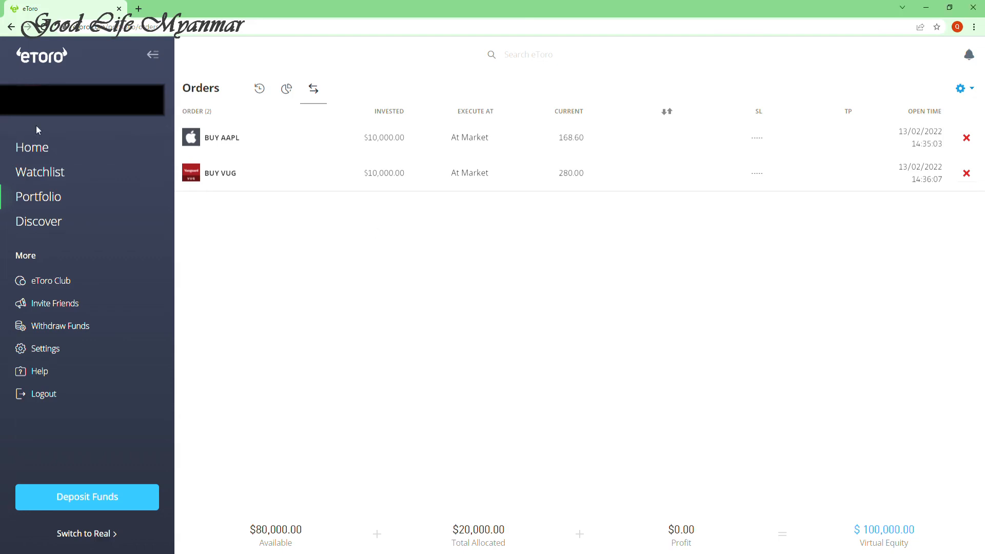
- Return to the home dashboard and go to the account Settings overview
click(31, 147)
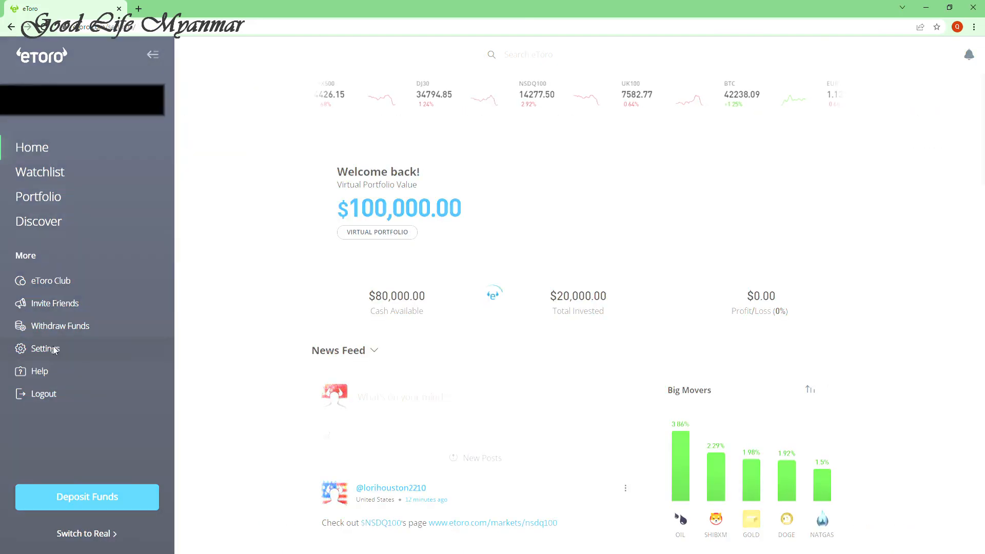
click(46, 349)
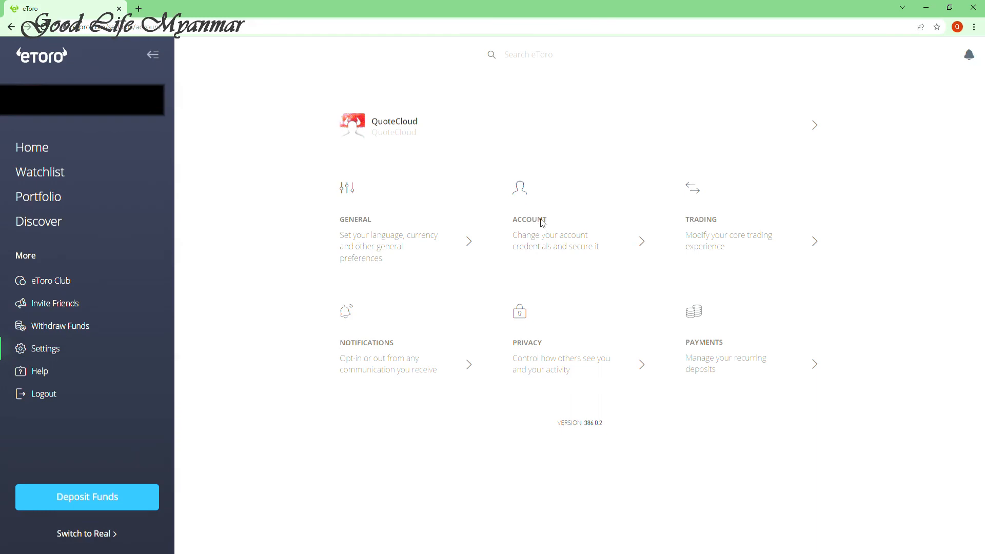